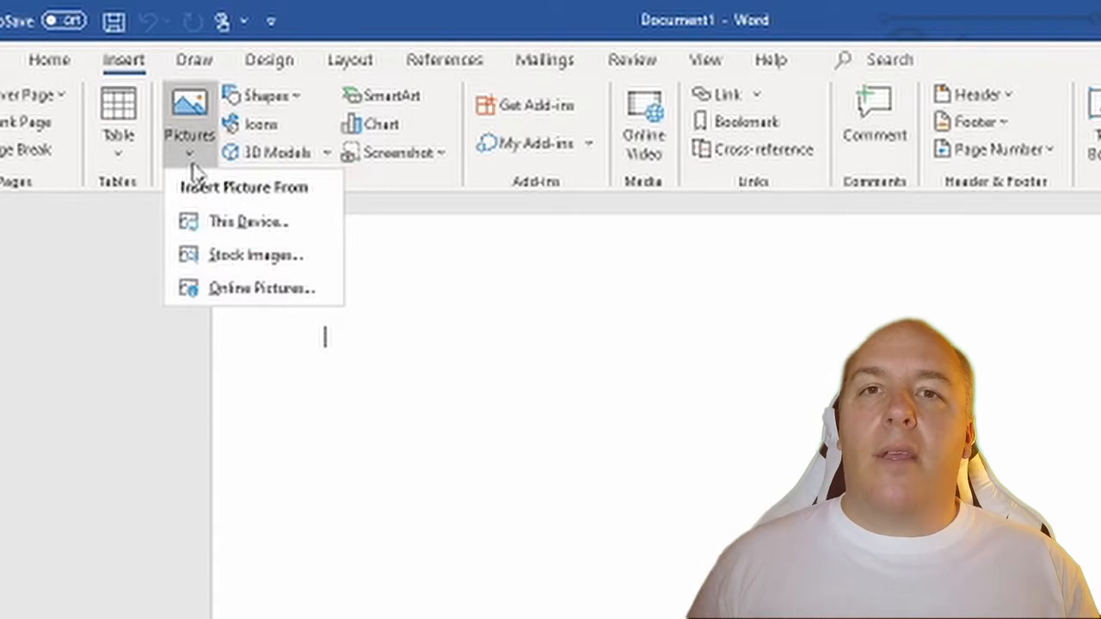
pyautogui.moveTo(198, 226)
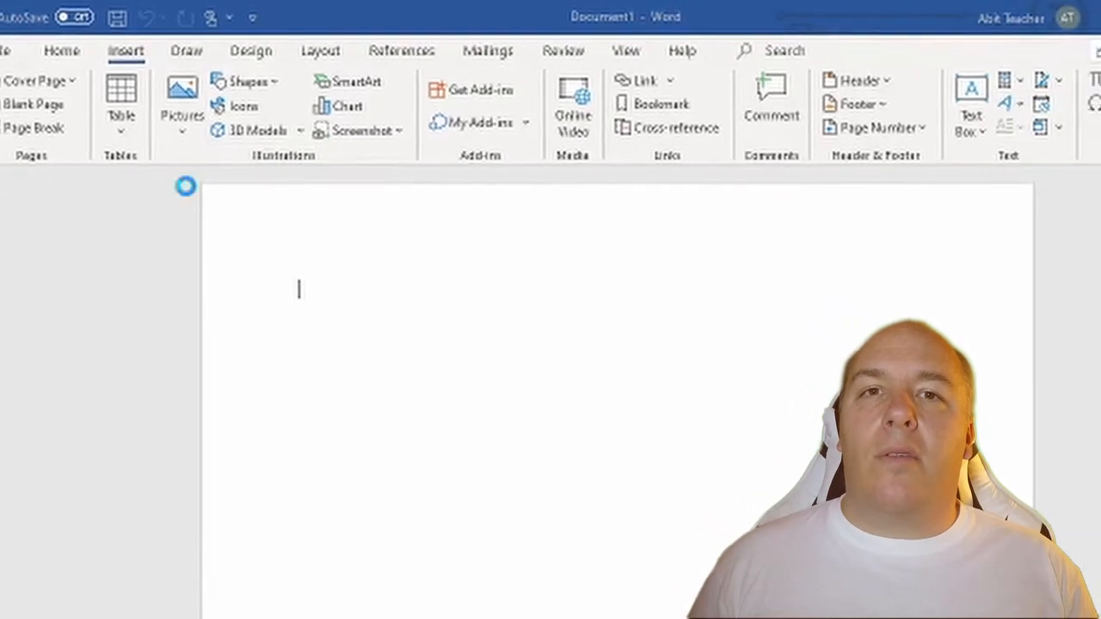
# Insert the background2 picture from This Device's Pictures folder into the document
pyautogui.click(183, 94)
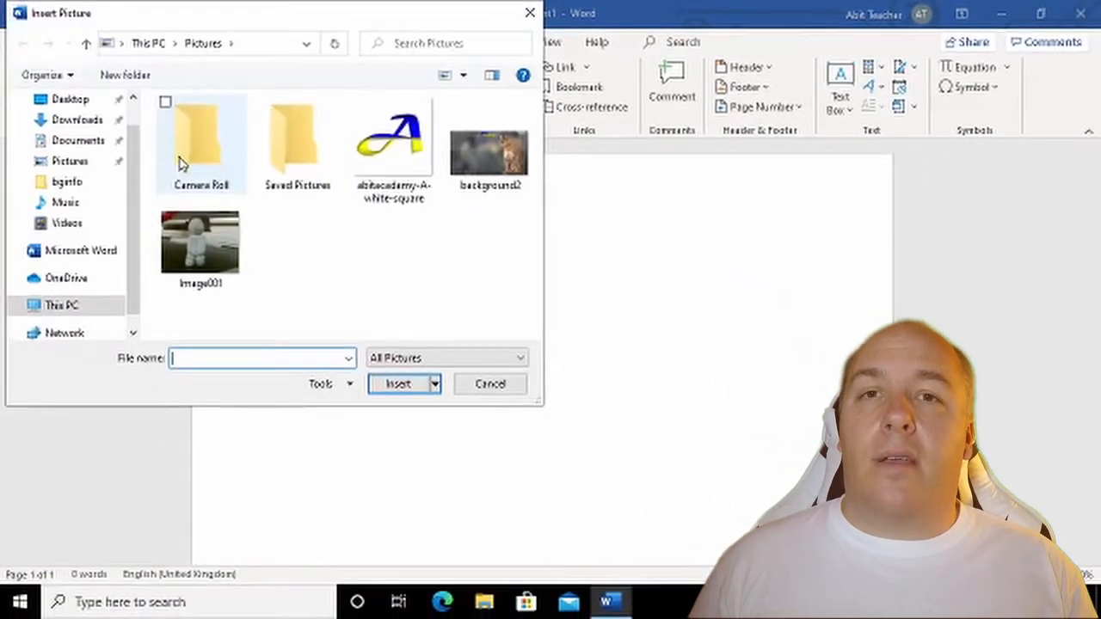
pyautogui.moveTo(405, 261)
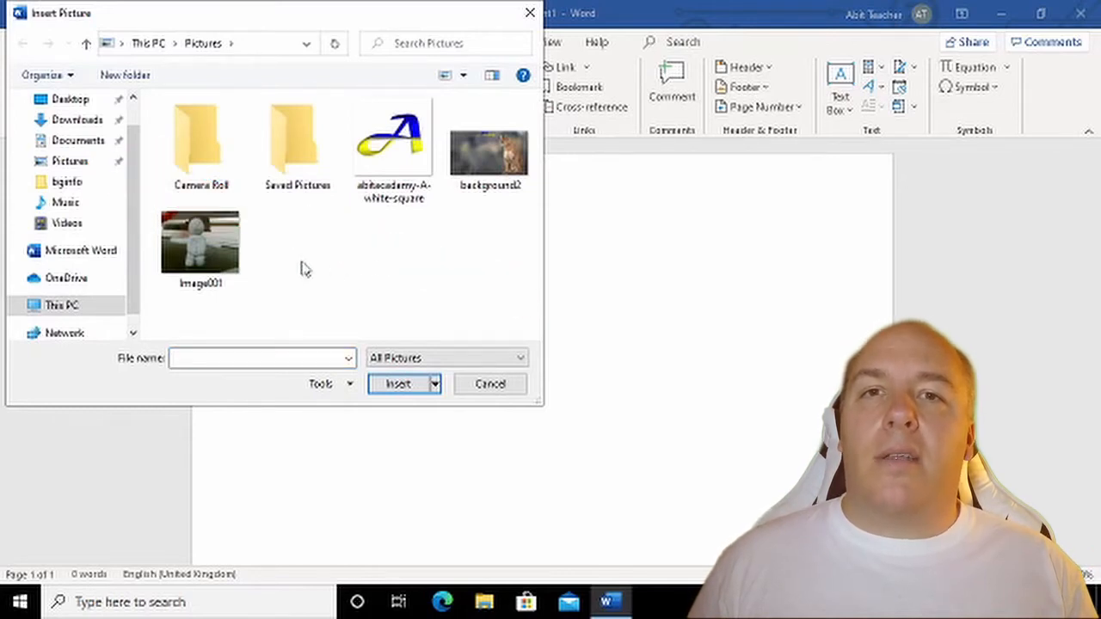
pyautogui.click(488, 146)
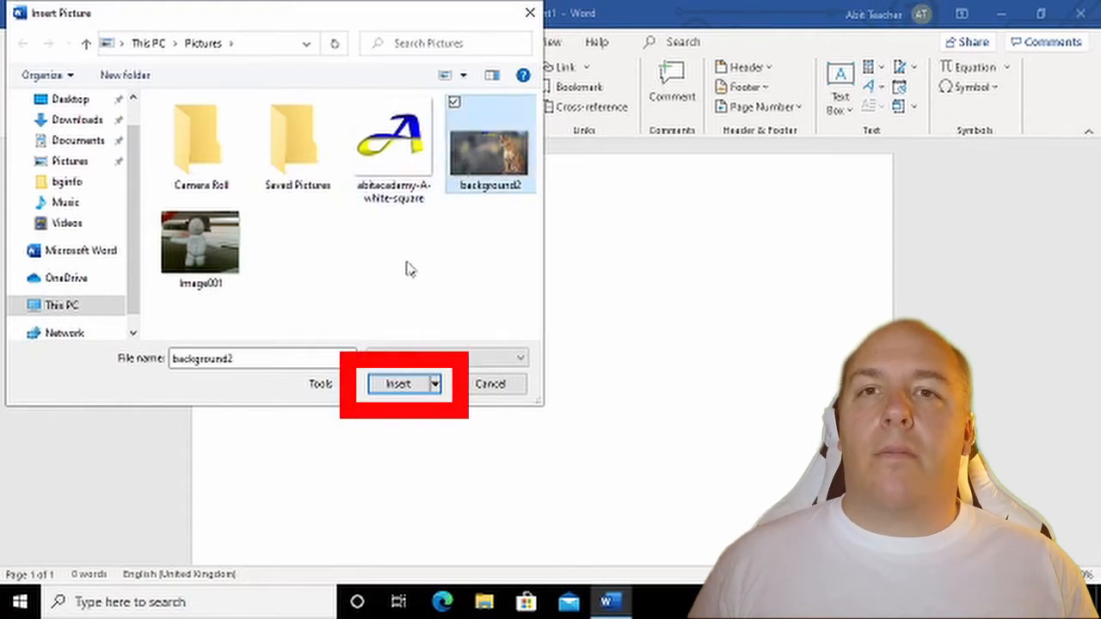
pyautogui.click(398, 383)
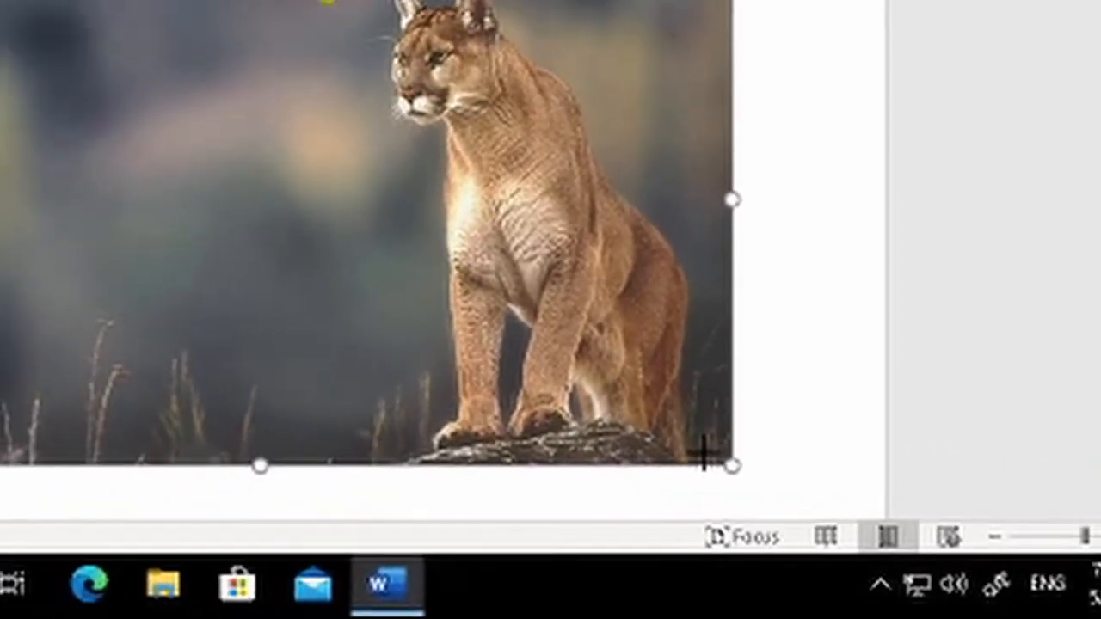
# Shrink the cougar picture by a corner, then stretch it wider and taller out of proportion
pyautogui.moveTo(726, 465); pyautogui.dragTo(375, 275)
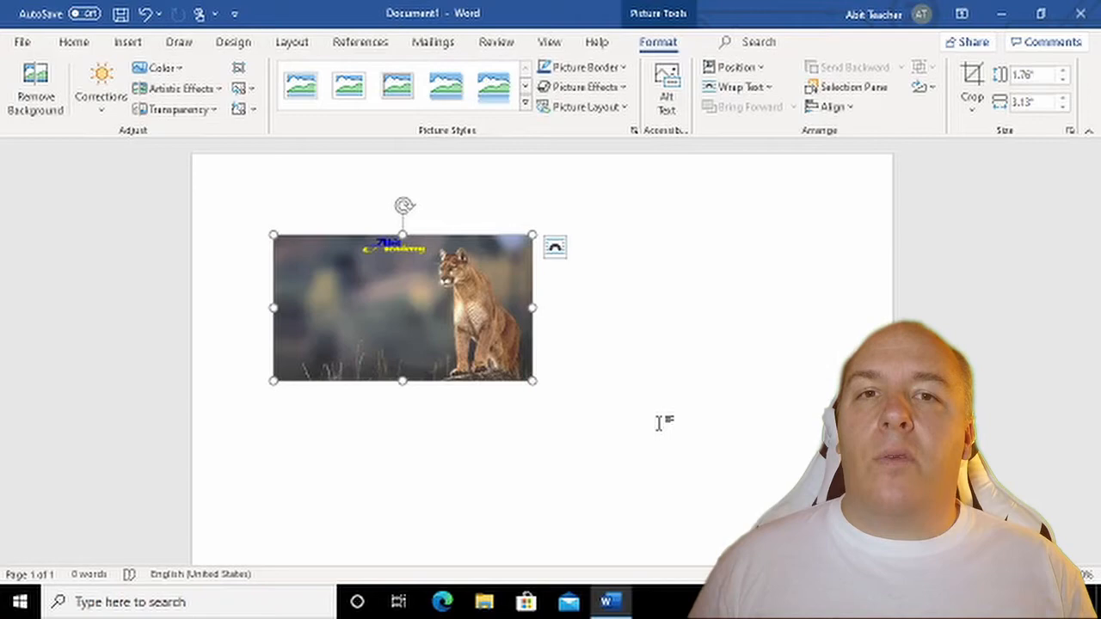
pyautogui.moveTo(623, 375)
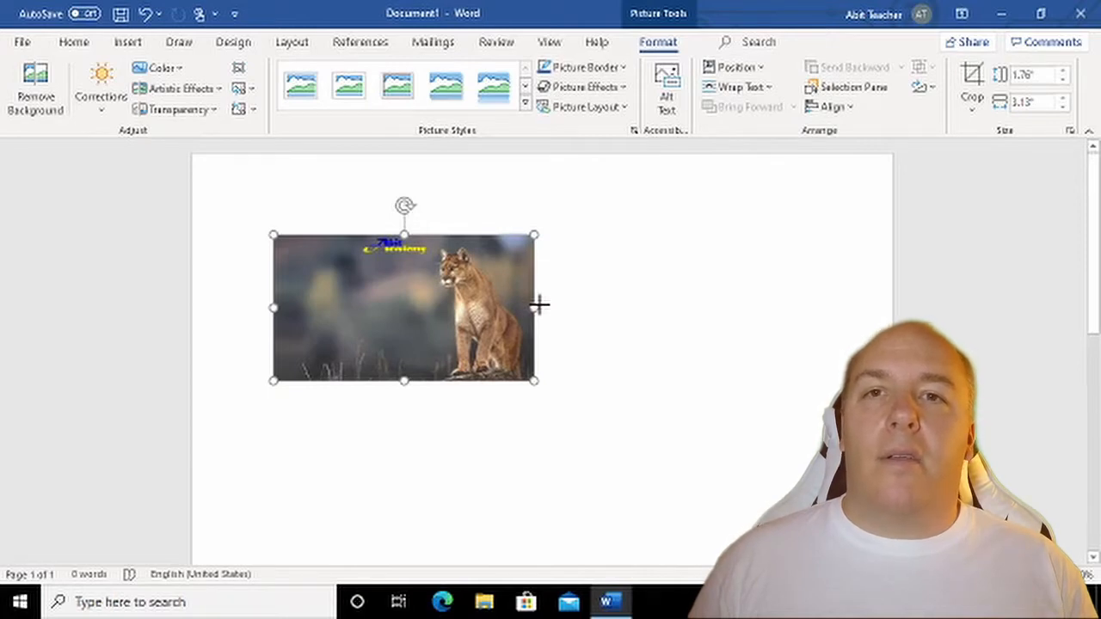
pyautogui.moveTo(533, 306); pyautogui.dragTo(685, 306)
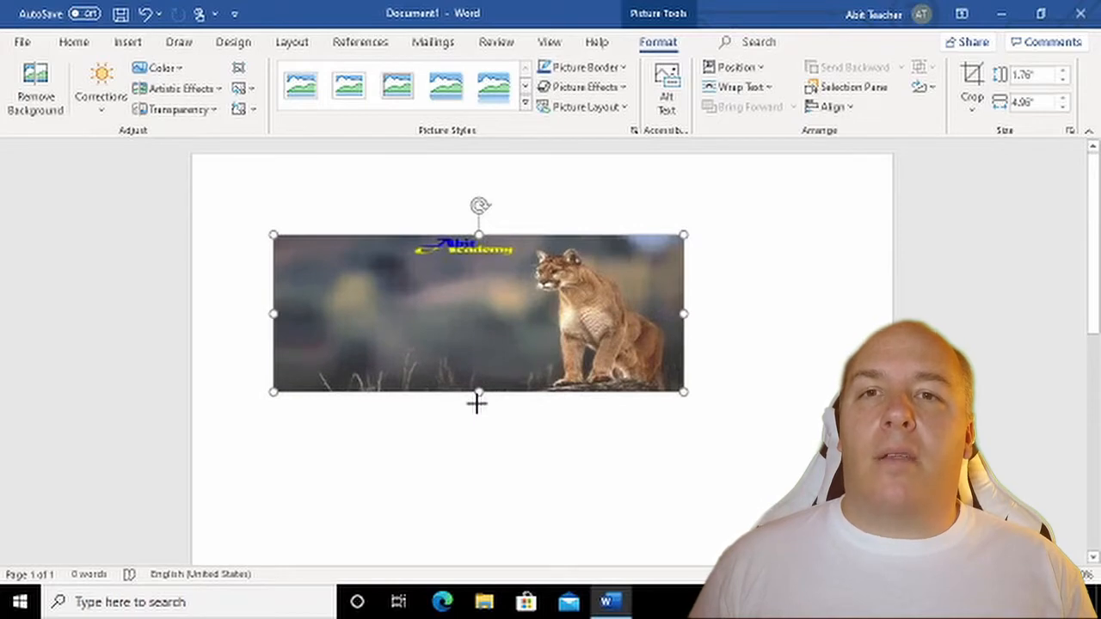
pyautogui.moveTo(478, 392); pyautogui.dragTo(478, 506)
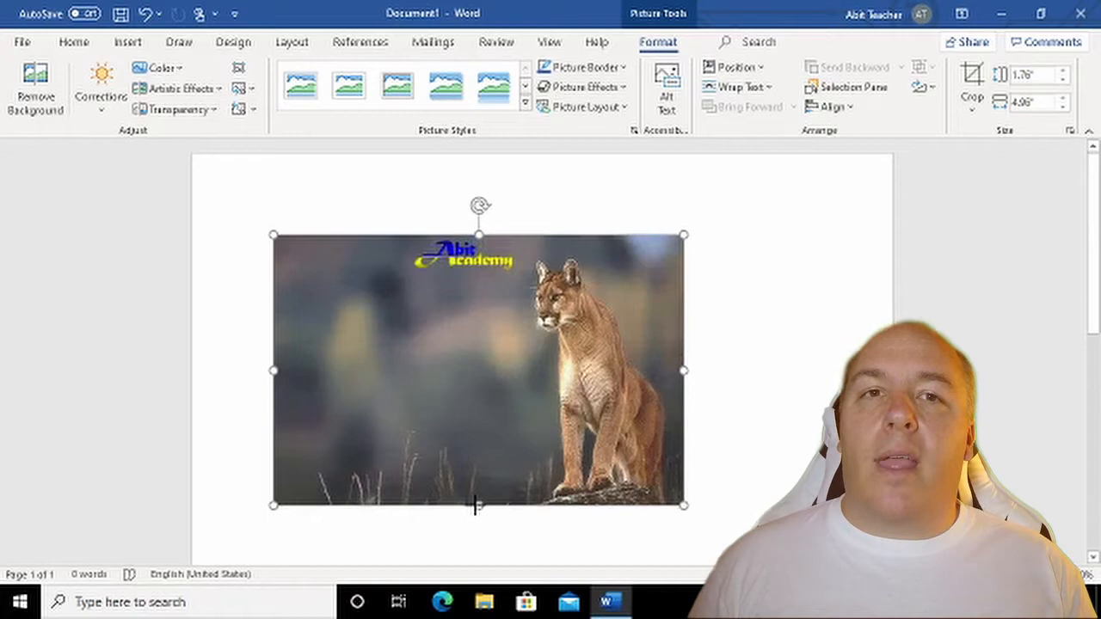
pyautogui.moveTo(476, 506); pyautogui.dragTo(516, 490)
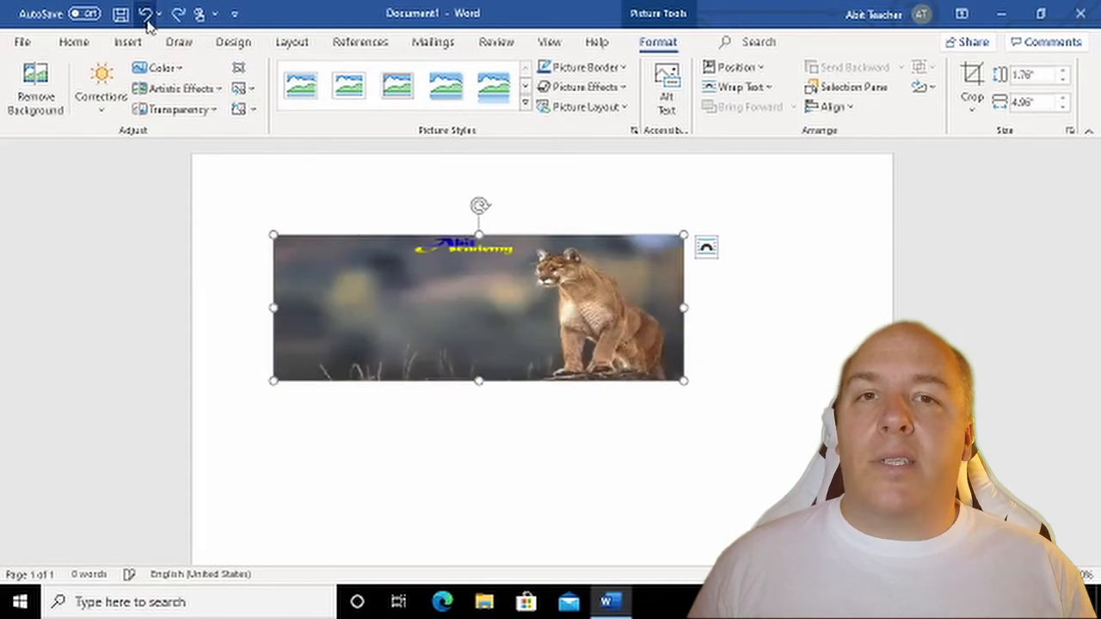
# Undo the distorting resizes and redo to restore the picture at its original proportional size
pyautogui.moveTo(685, 306); pyautogui.dragTo(531, 306)
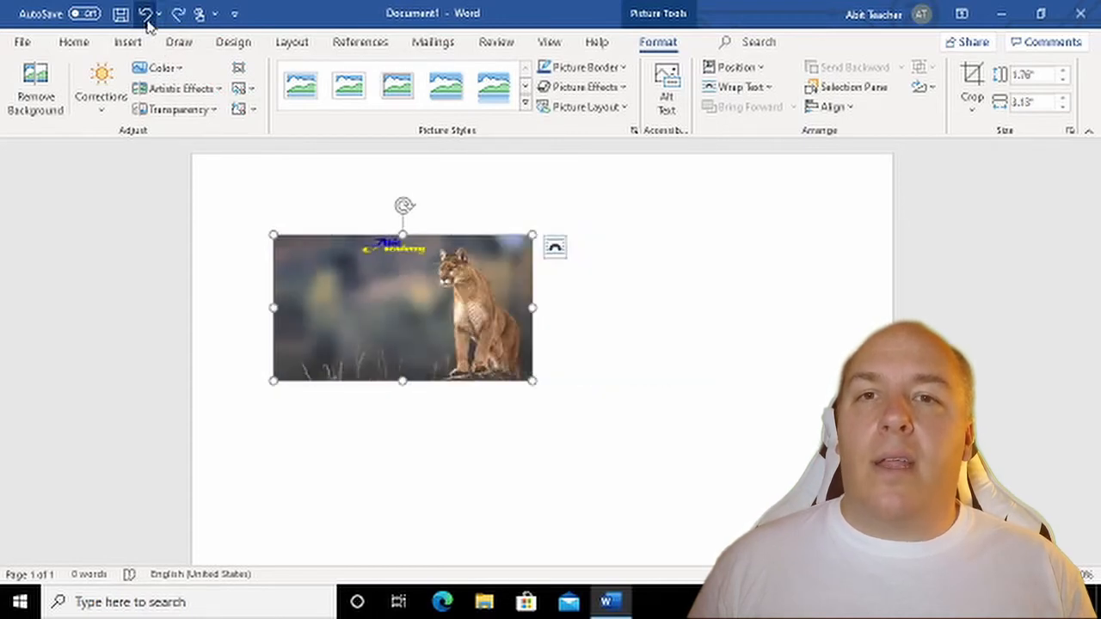
pyautogui.moveTo(532, 380); pyautogui.dragTo(808, 537)
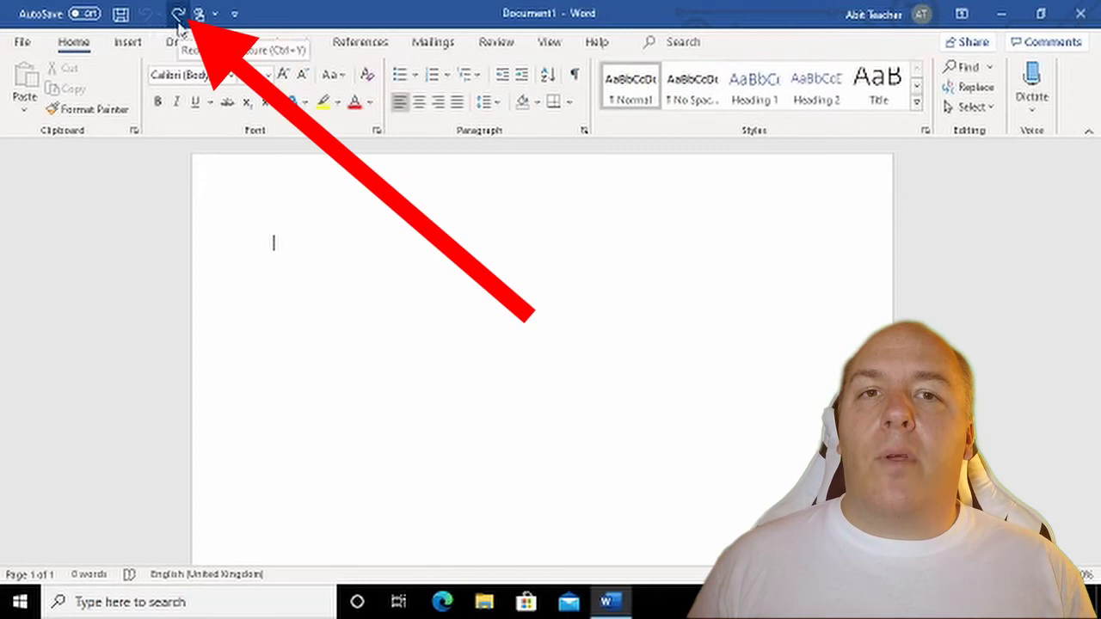
pyautogui.click(178, 14)
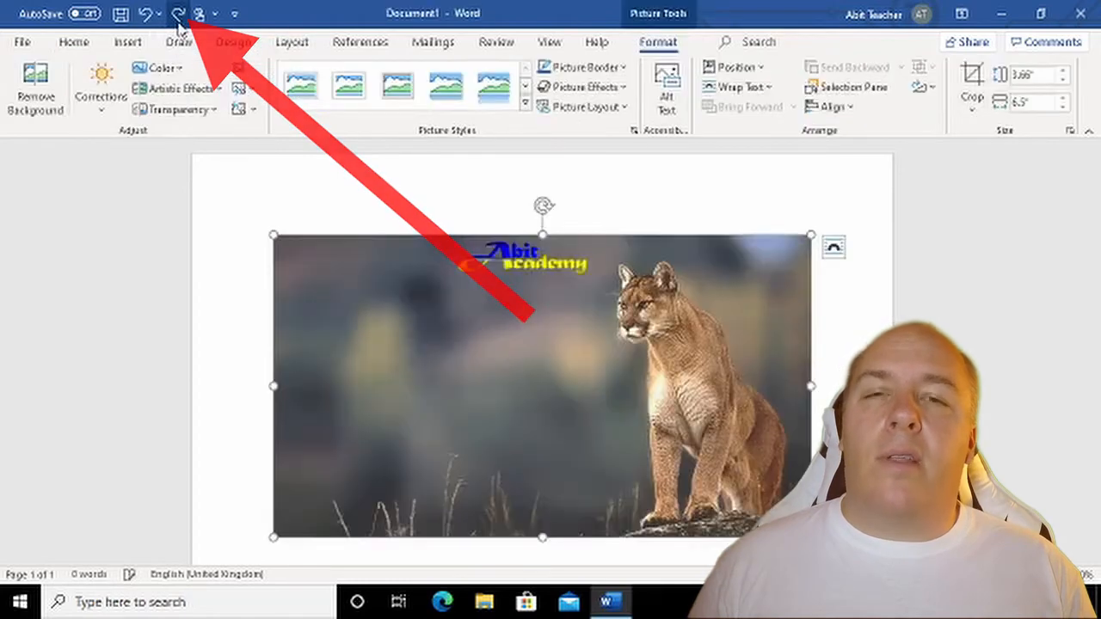
pyautogui.click(179, 14)
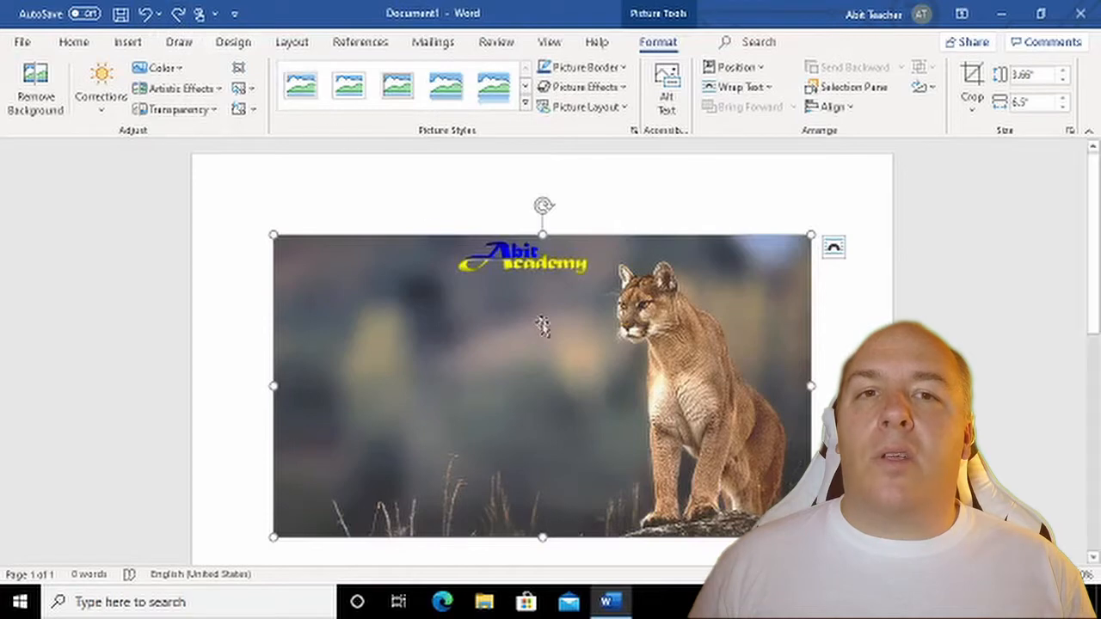
pyautogui.moveTo(623, 409)
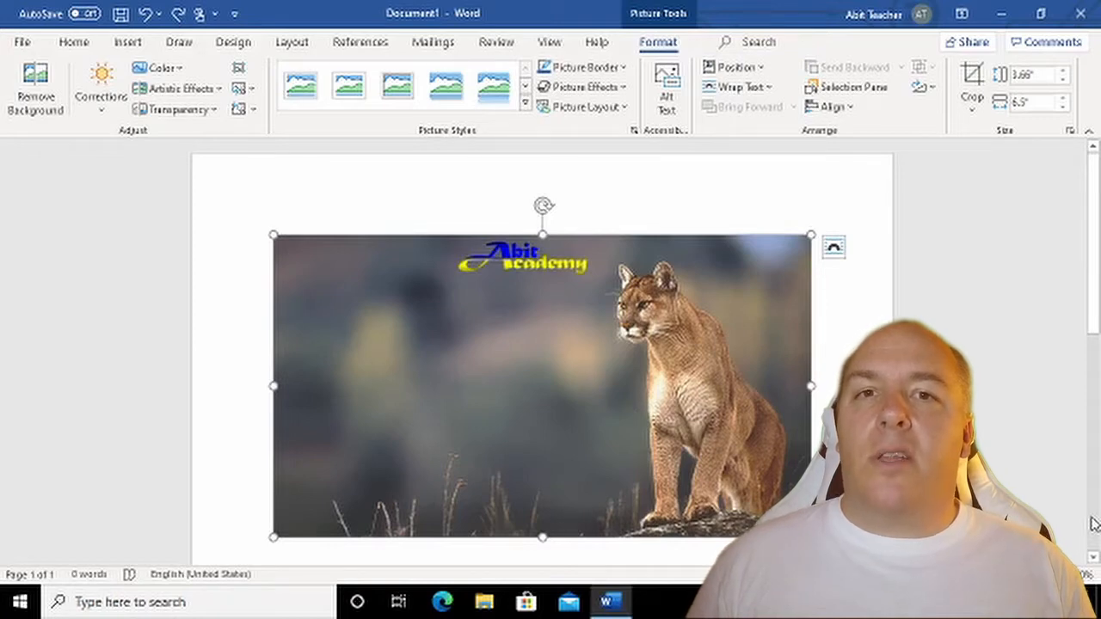
pyautogui.moveTo(534, 351)
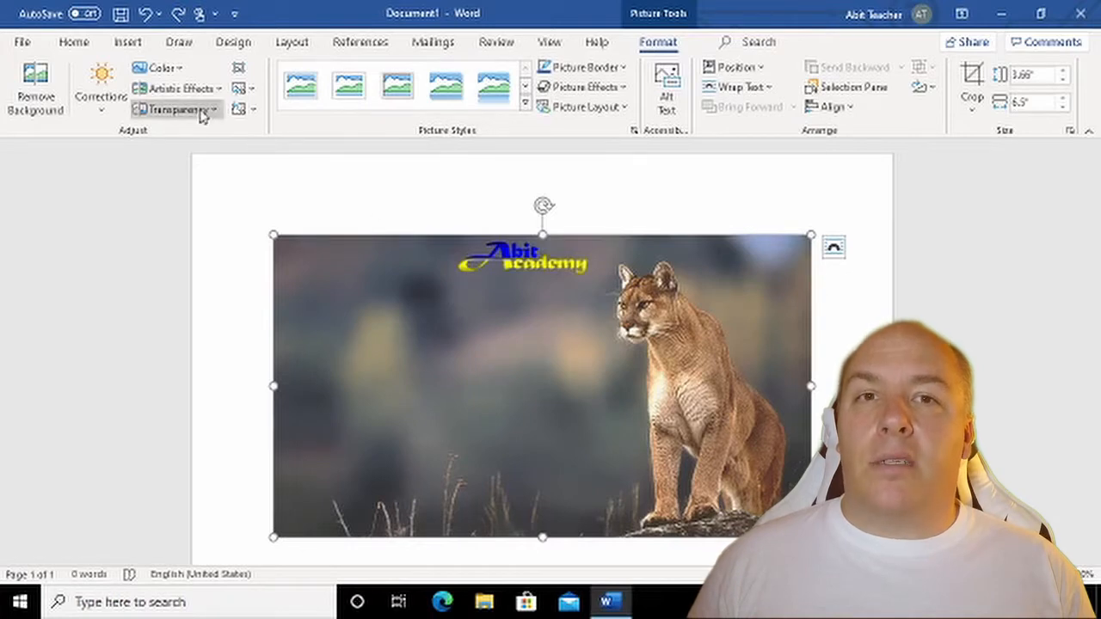
# Show the Artistic Effects gallery for the cougar picture to pick a pencil-sketch effect
pyautogui.click(175, 88)
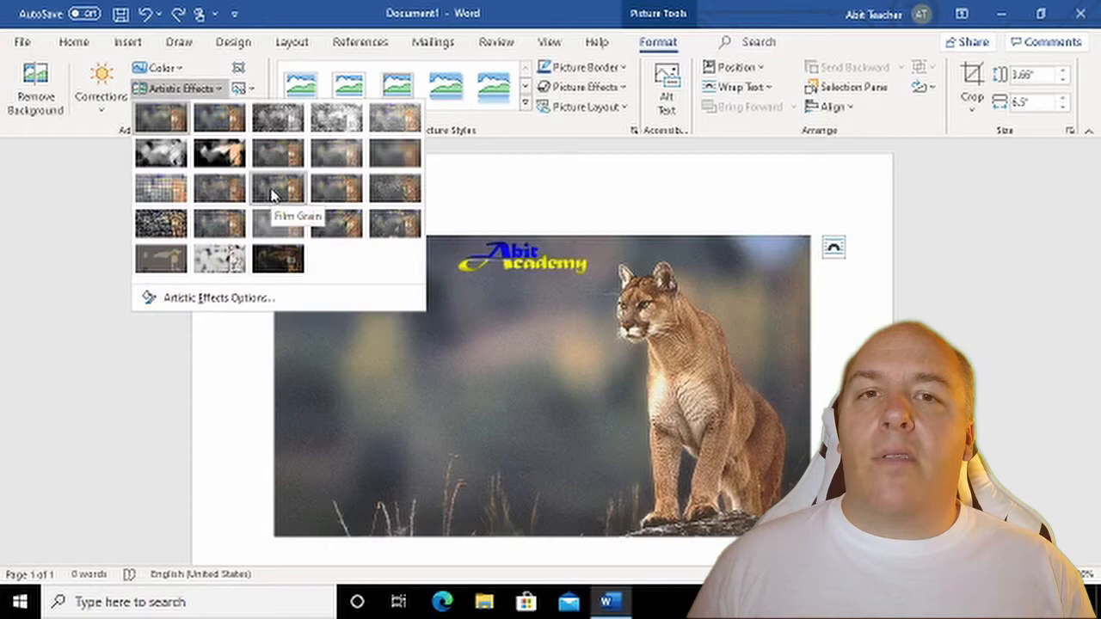
pyautogui.moveTo(221, 224)
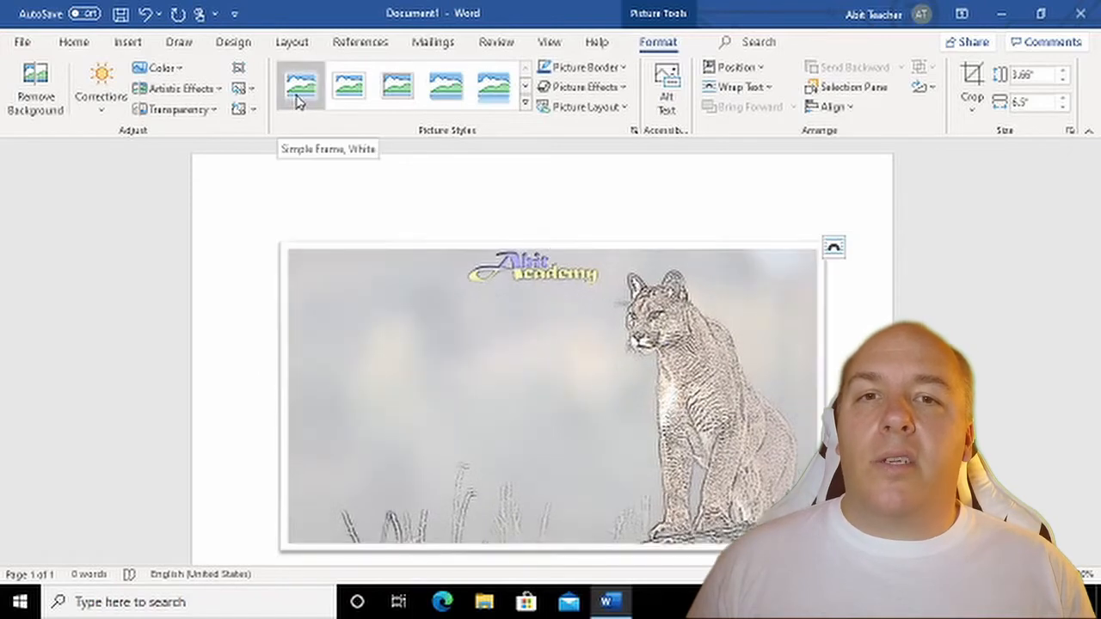
pyautogui.moveTo(347, 86)
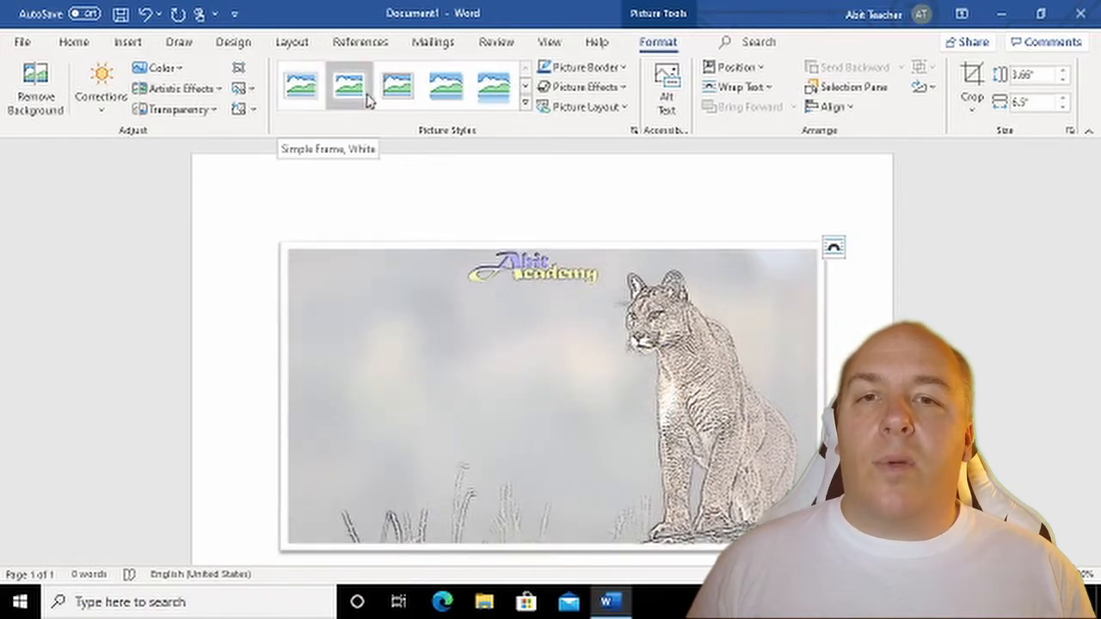
# Try white and metal frame picture styles, then apply the oval metal framed style
pyautogui.click(395, 86)
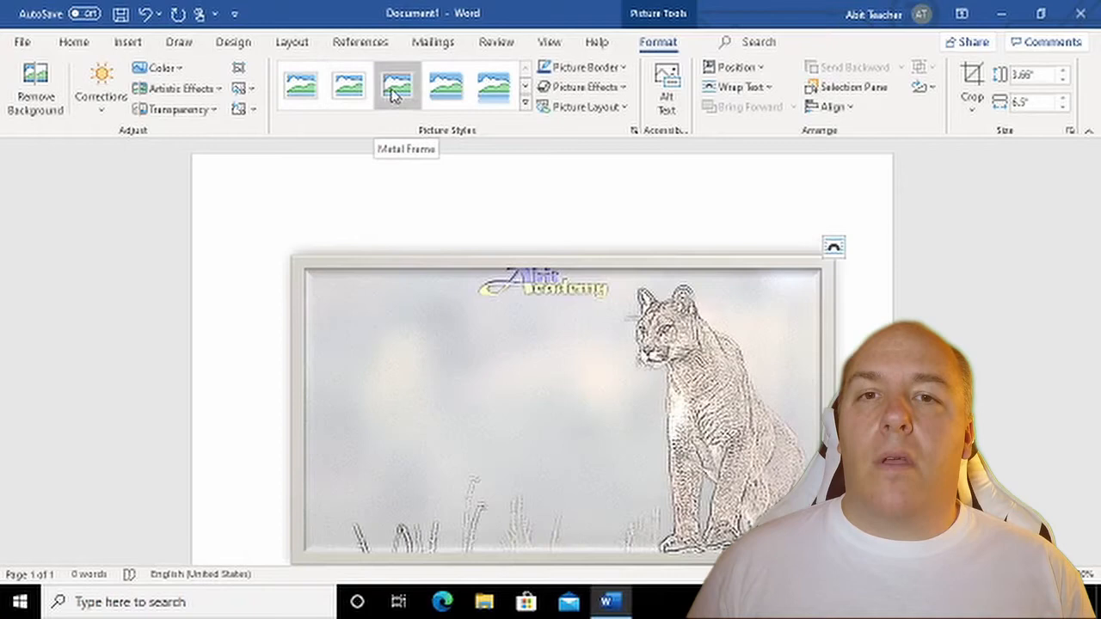
pyautogui.click(492, 86)
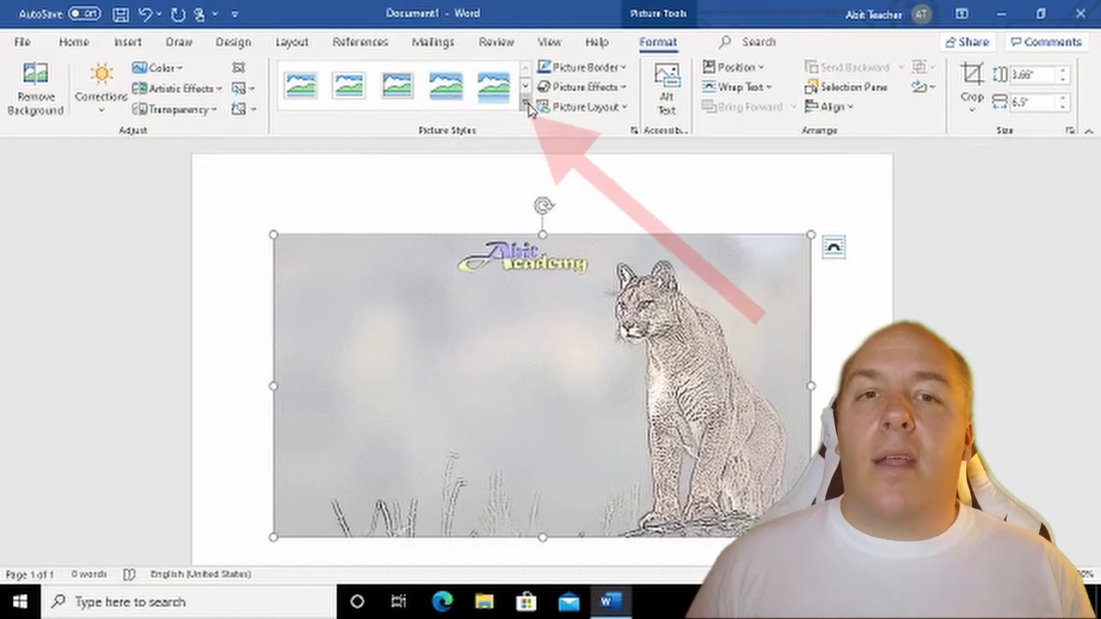
pyautogui.click(526, 107)
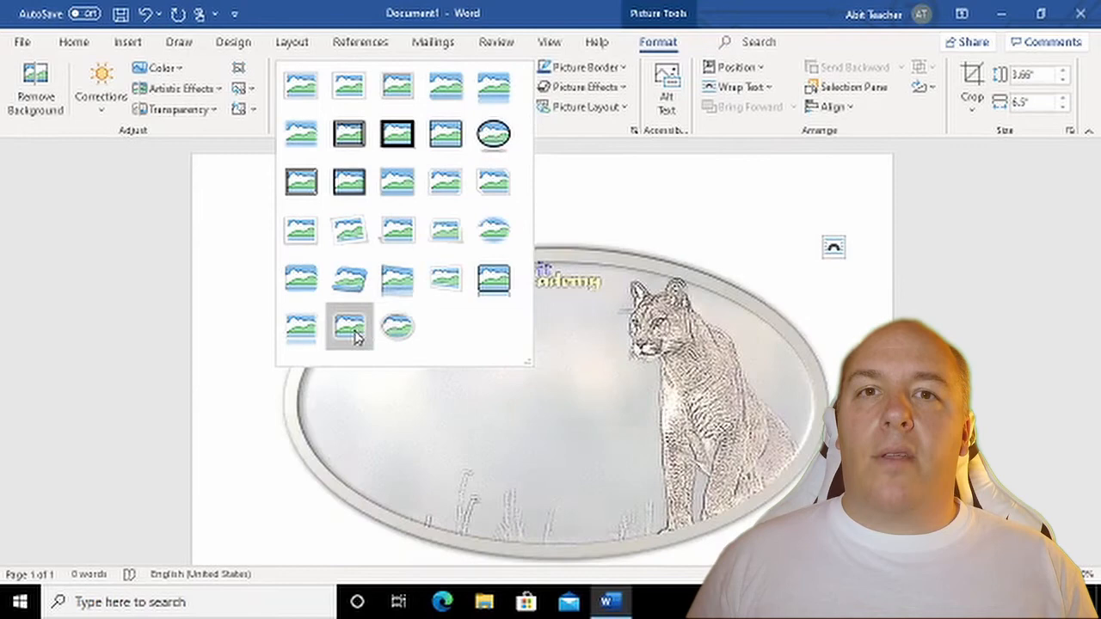
pyautogui.click(348, 330)
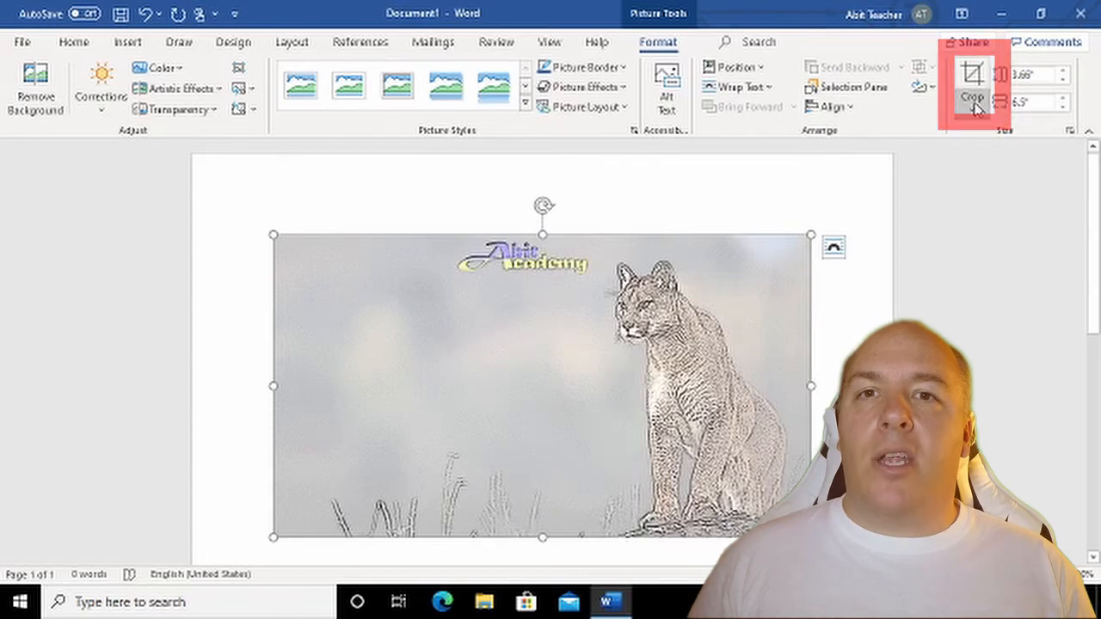
# Crop the sketched picture down to the cougar, trimming the logo and empty left side
pyautogui.click(972, 86)
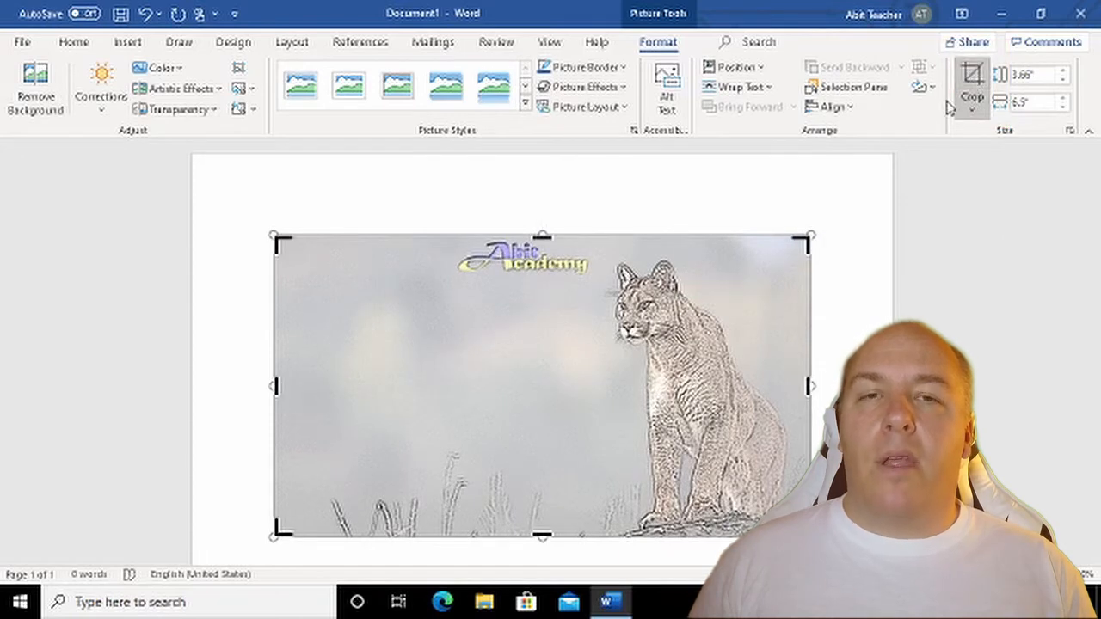
pyautogui.moveTo(719, 295)
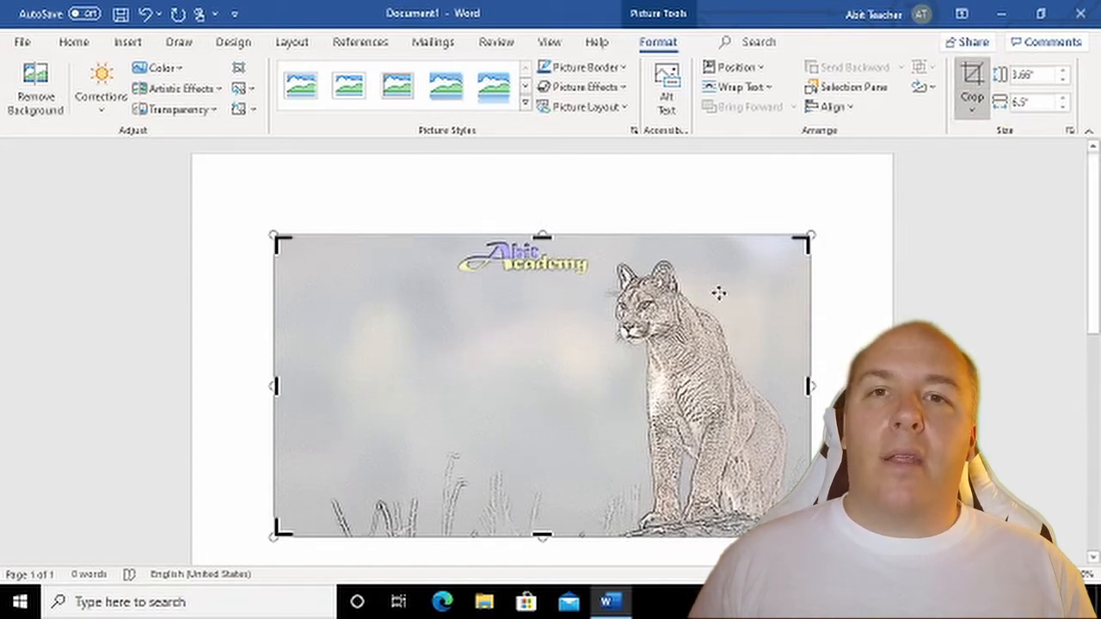
pyautogui.moveTo(712, 300)
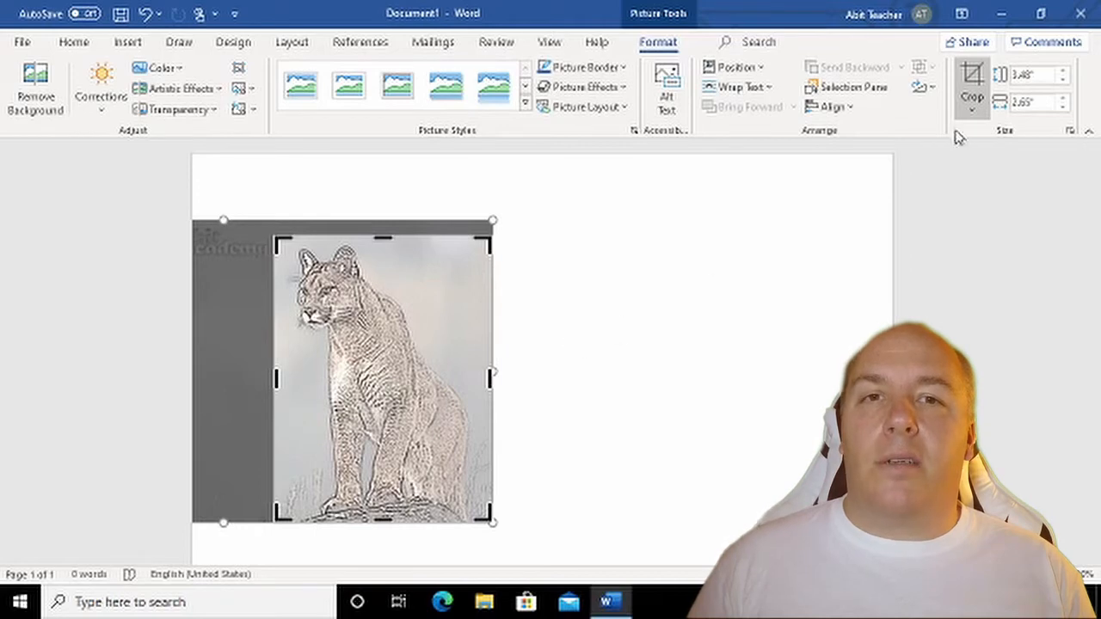
pyautogui.moveTo(972, 83)
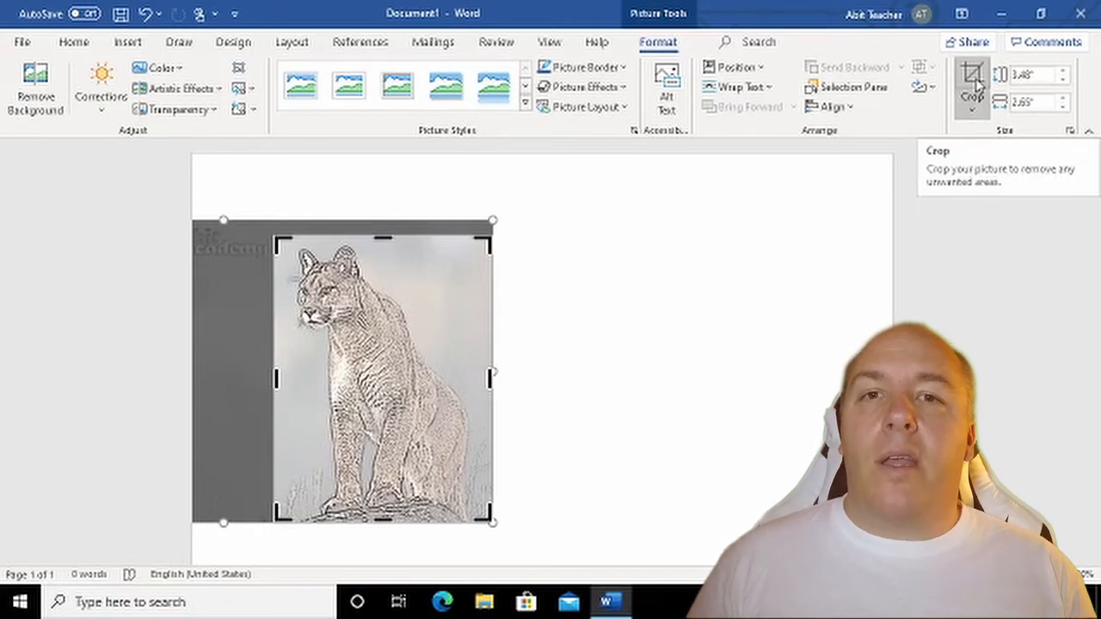
pyautogui.click(970, 77)
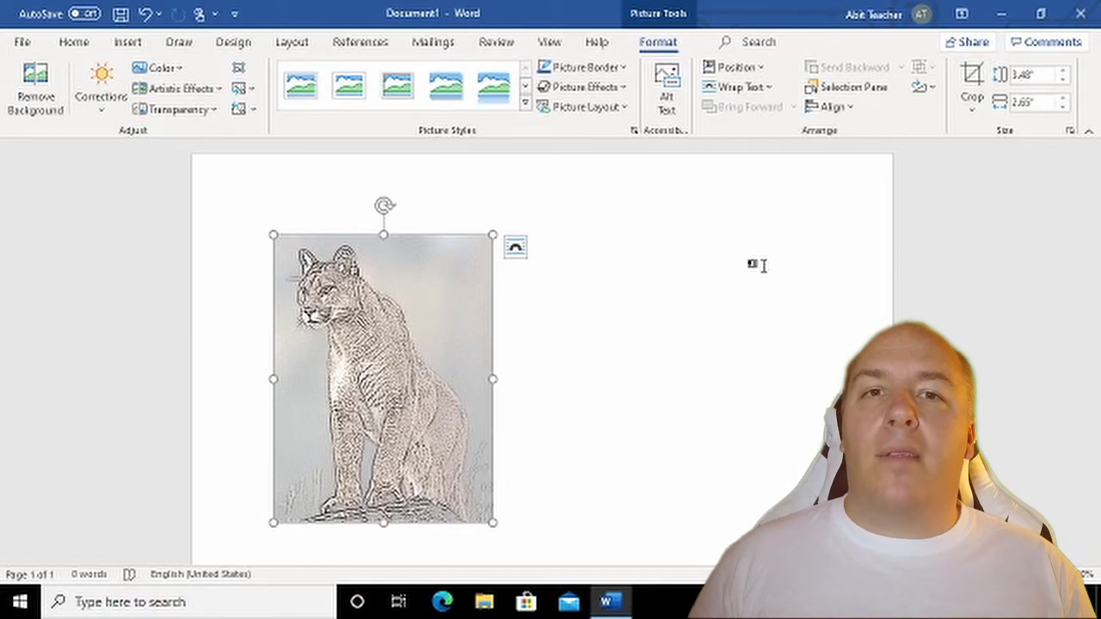
pyautogui.moveTo(750, 269)
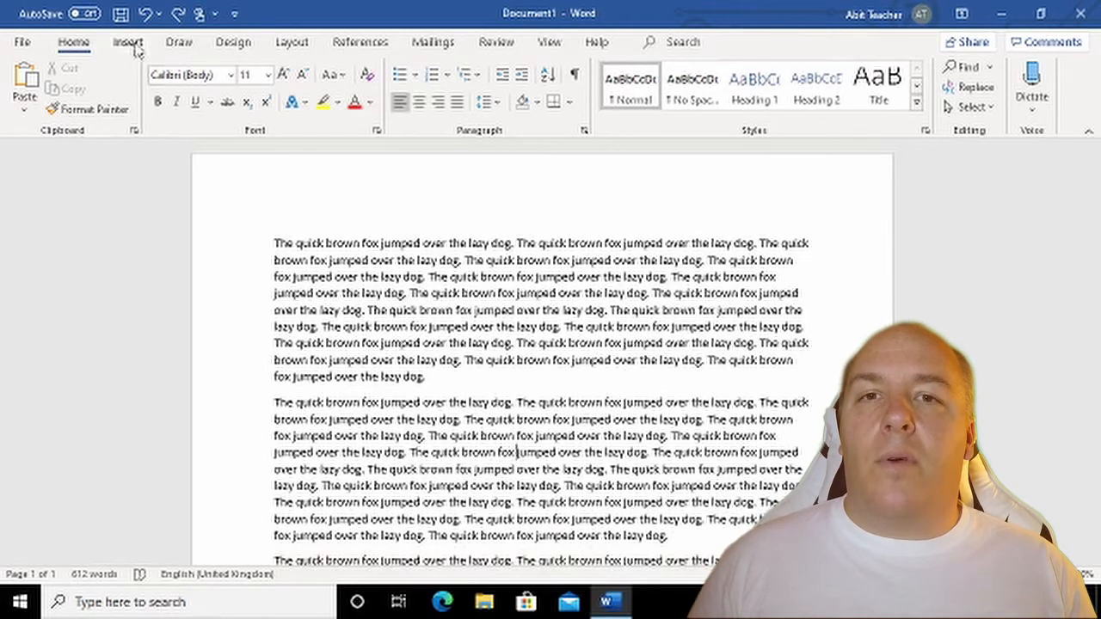
# Insert the cougar photo from This Device's Pictures folder between the sample paragraphs
pyautogui.click(175, 86)
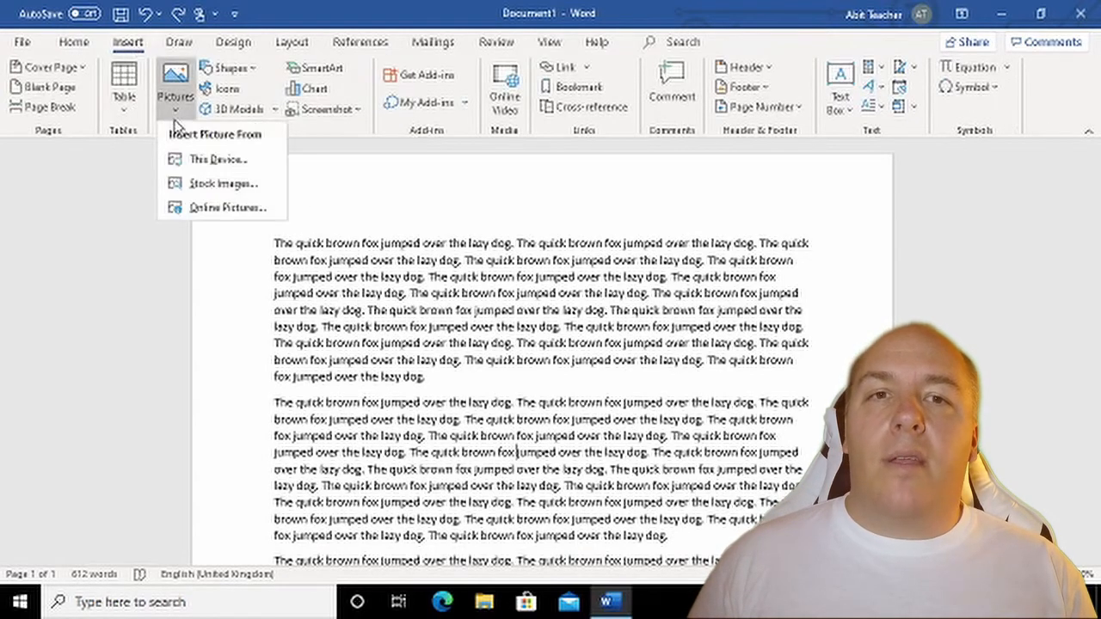
pyautogui.click(216, 158)
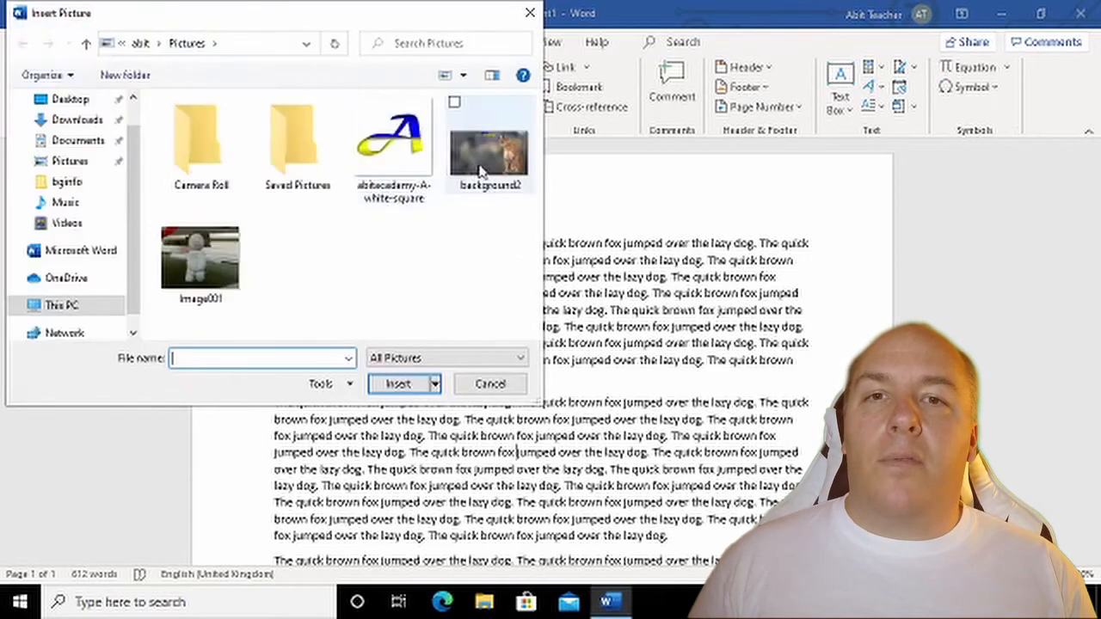
pyautogui.click(491, 384)
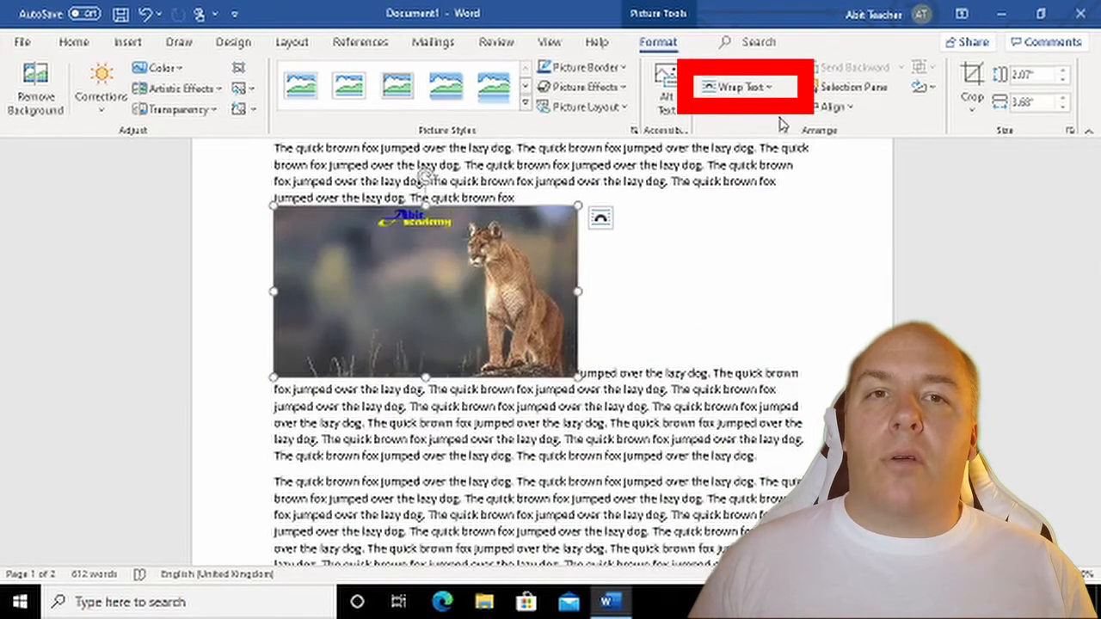
# Wrap the text Square around the photo, then set it In Front of Text
pyautogui.click(742, 86)
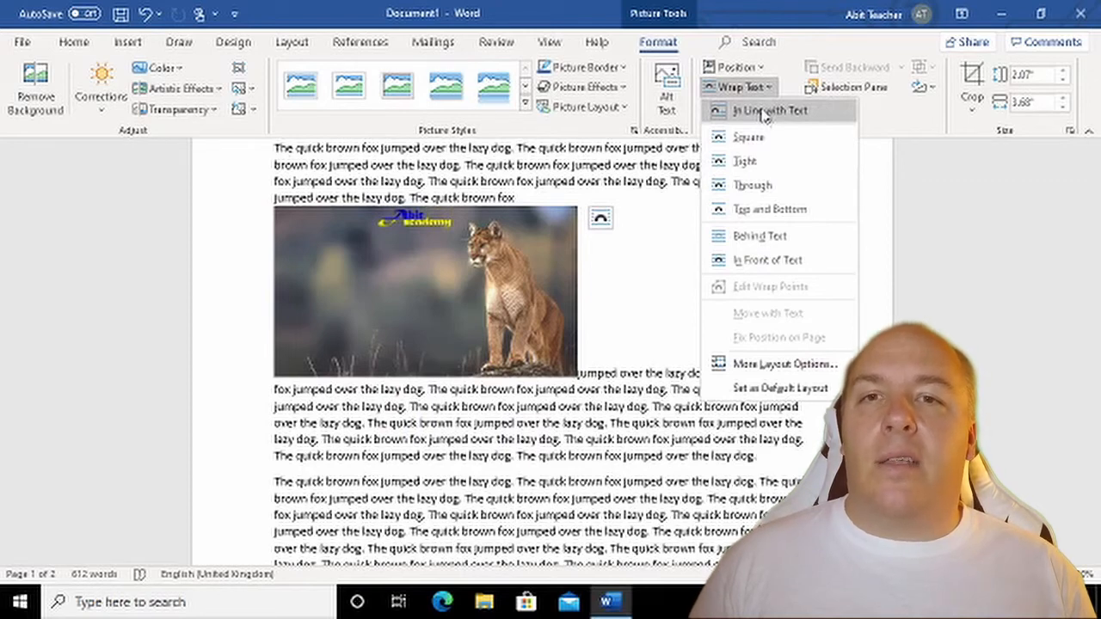
pyautogui.click(746, 138)
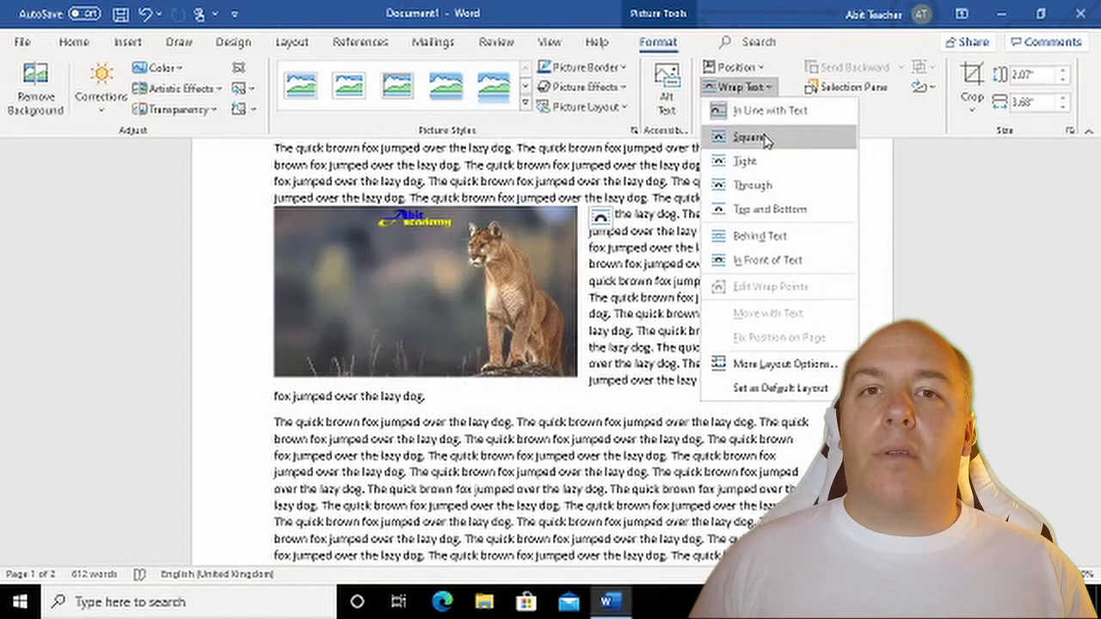
pyautogui.moveTo(766, 161)
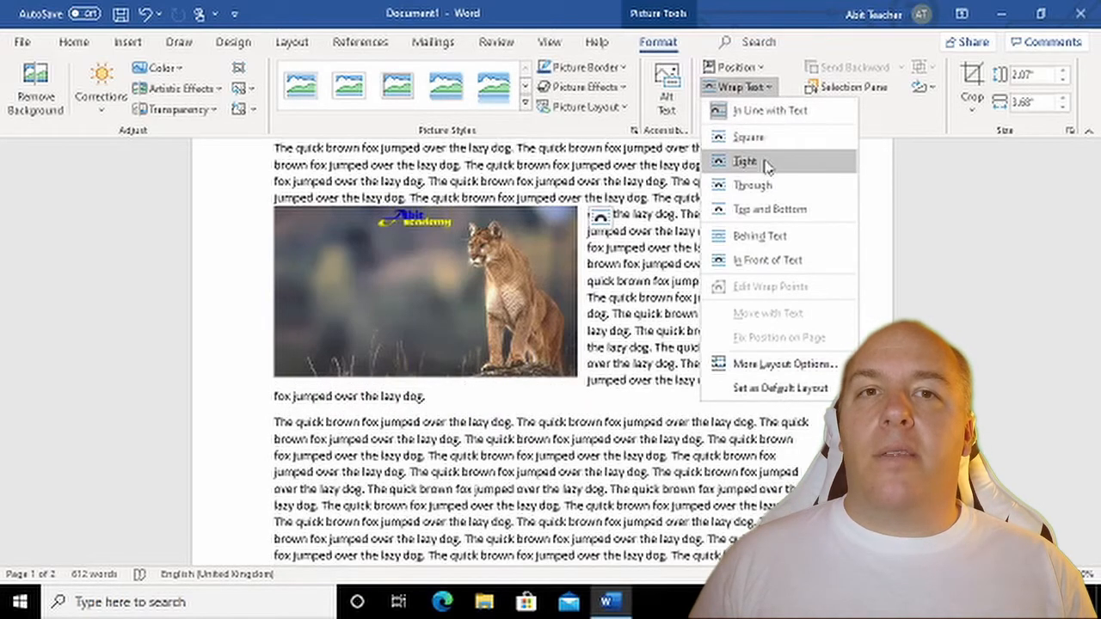
pyautogui.moveTo(765, 185)
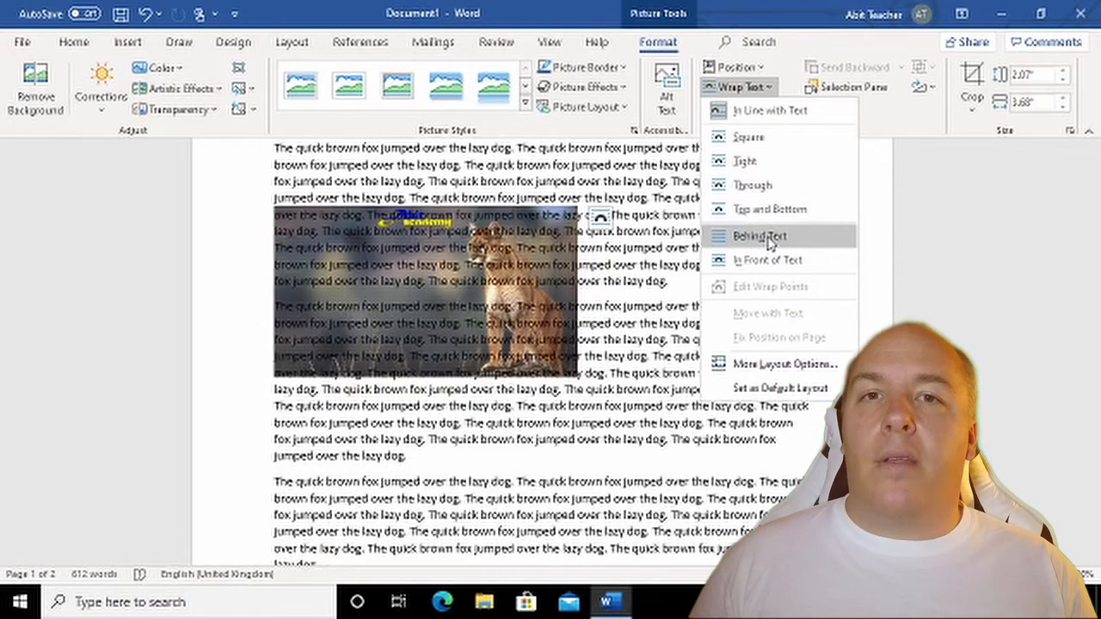
pyautogui.moveTo(768, 259)
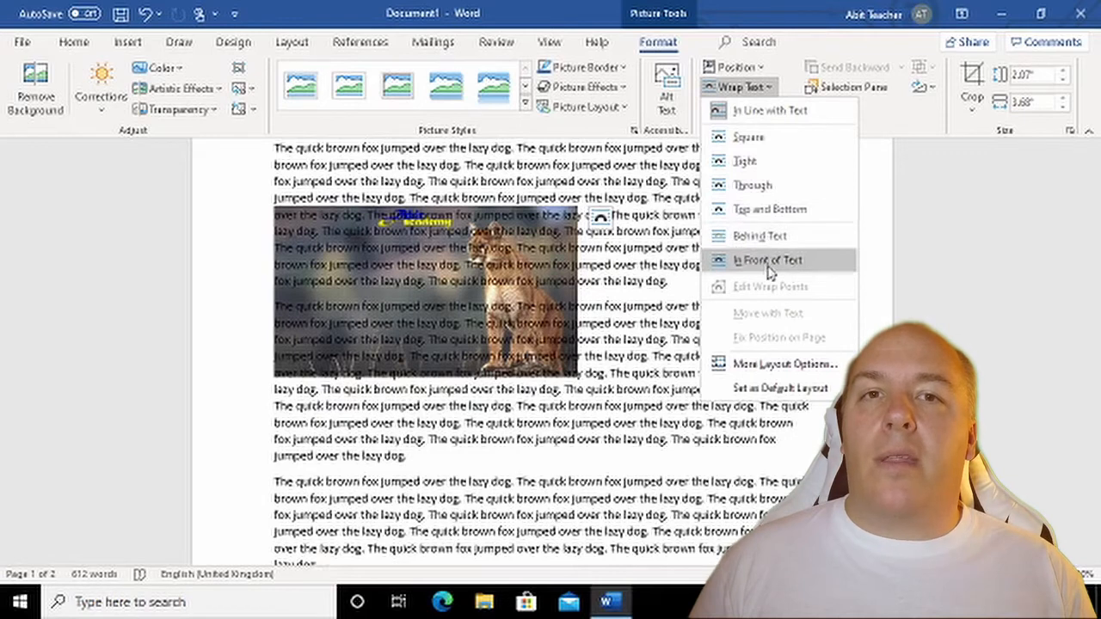
pyautogui.click(768, 260)
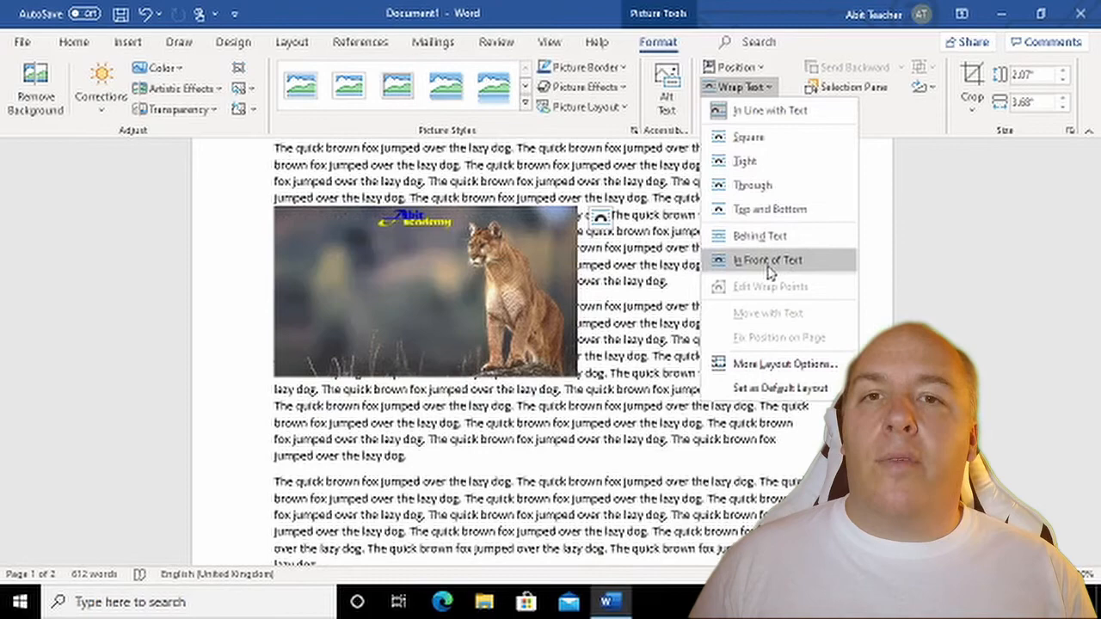
pyautogui.click(767, 260)
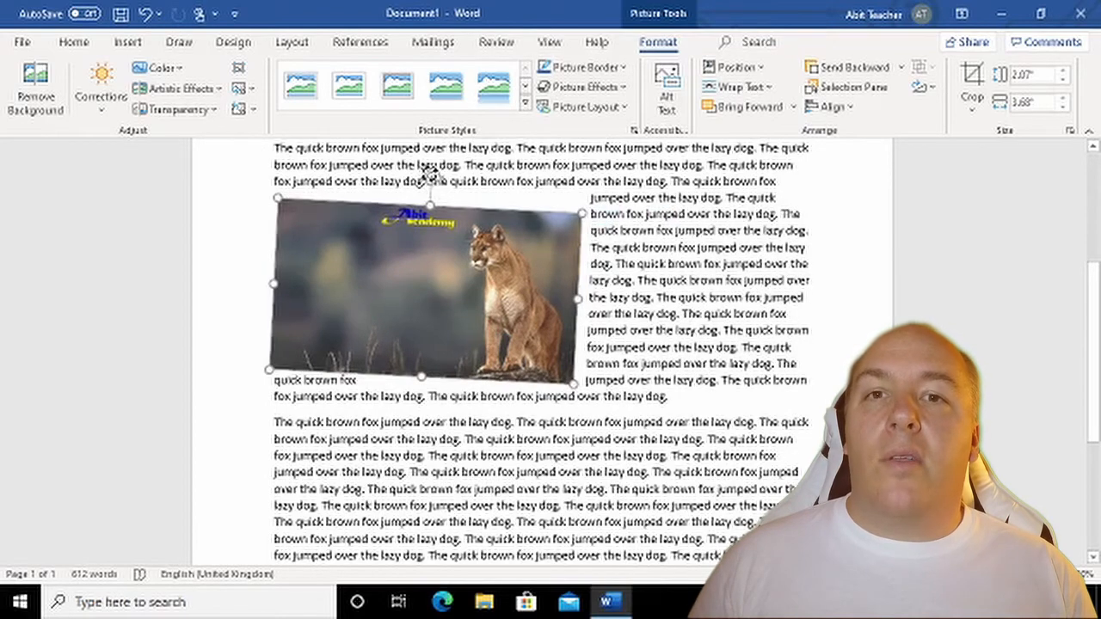
# Rotate the cougar photo to a slight tilt with the rotation handle
pyautogui.moveTo(423, 196); pyautogui.dragTo(485, 215)
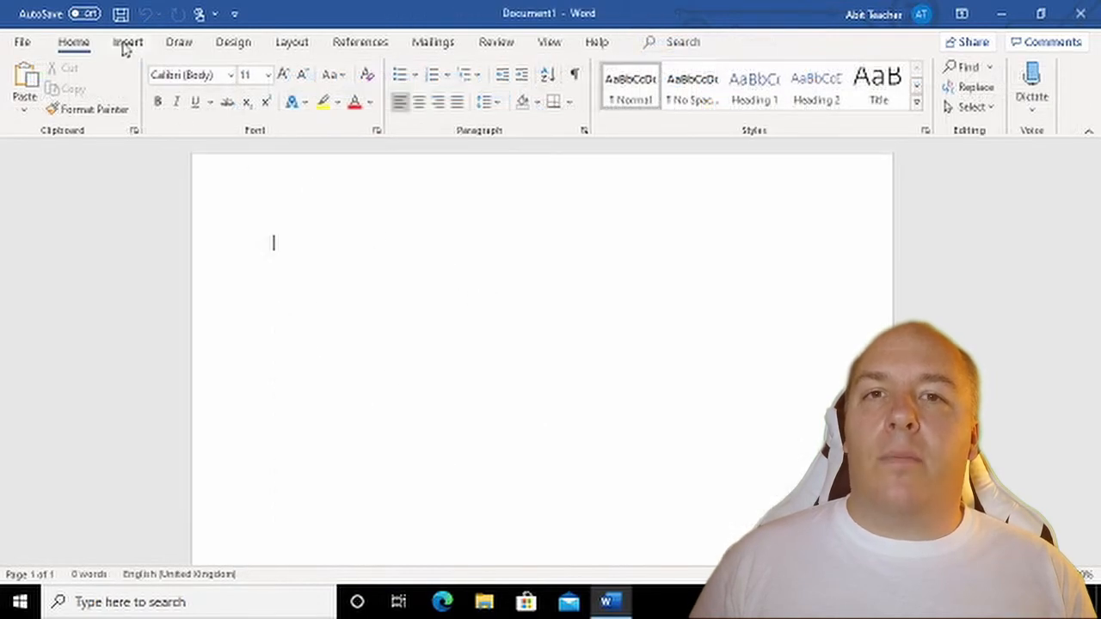
# Search Online Pictures for dogs and insert the black-and-white husky photo
pyautogui.click(128, 41)
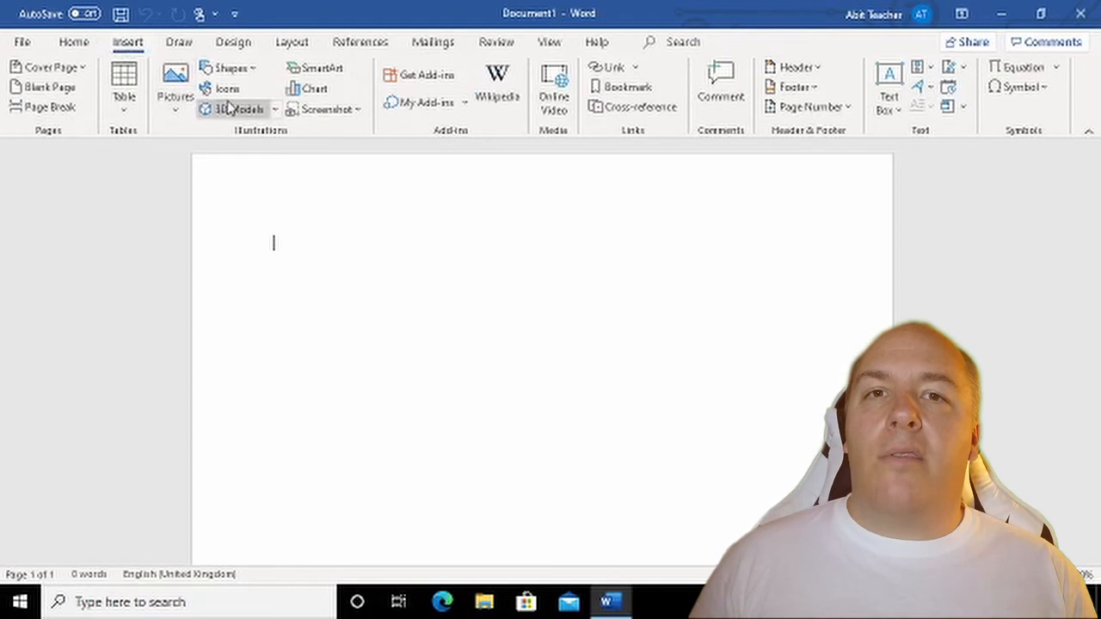
pyautogui.moveTo(176, 86)
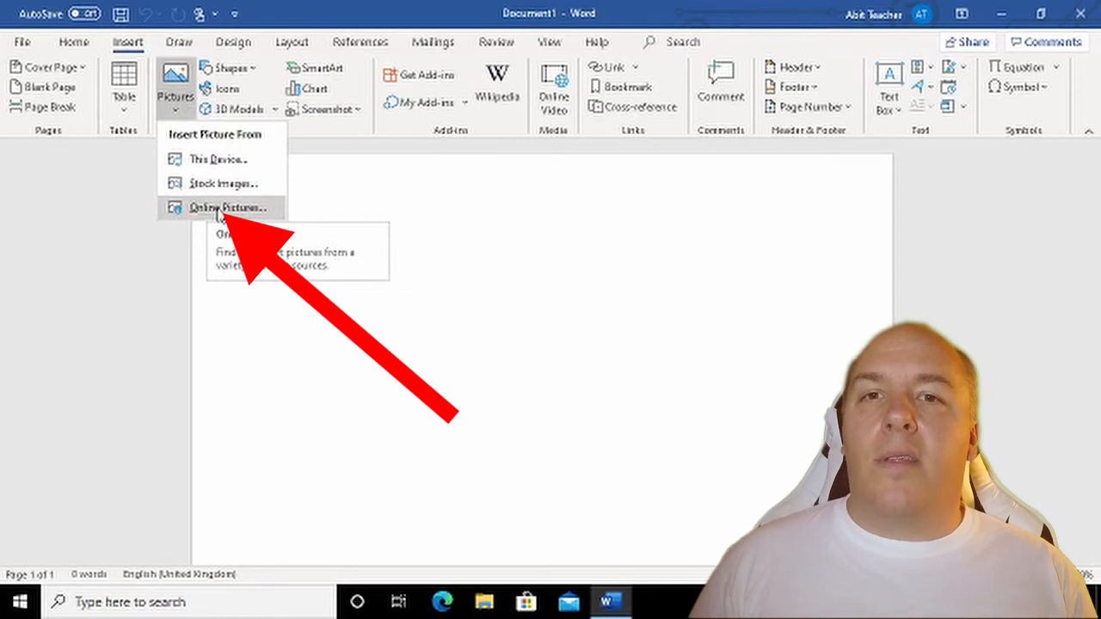
pyautogui.click(224, 207)
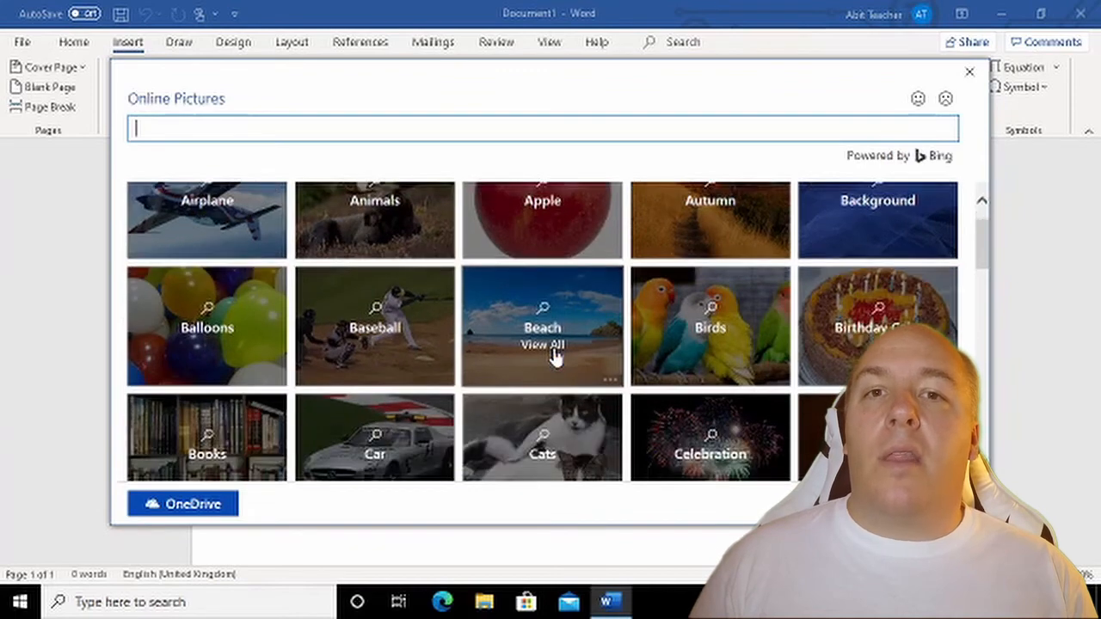
pyautogui.scroll(-3)
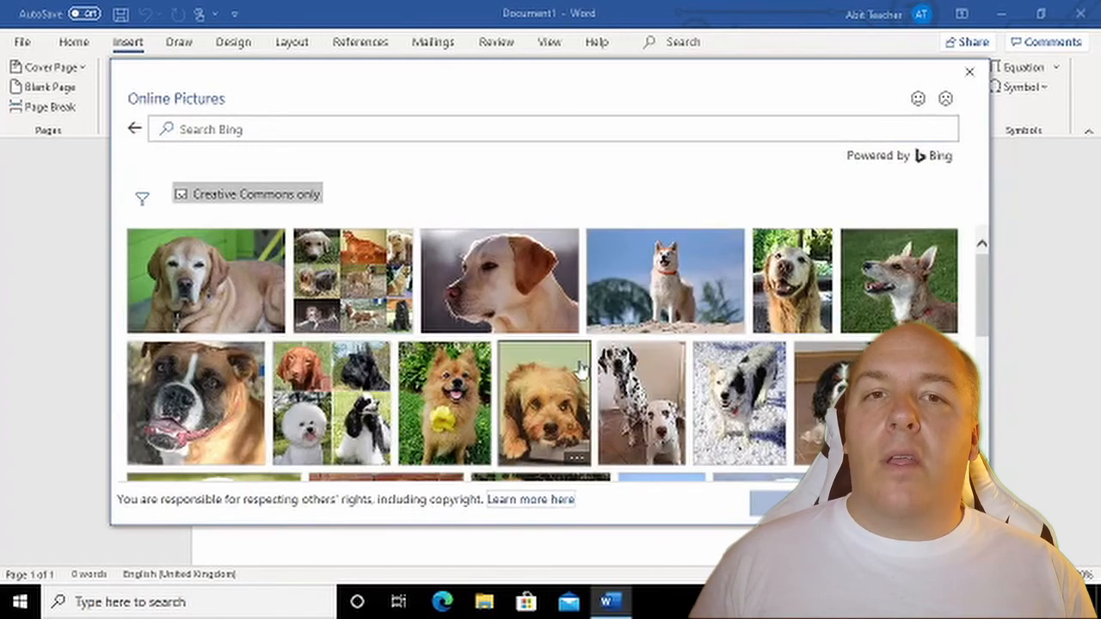
pyautogui.scroll(-3)
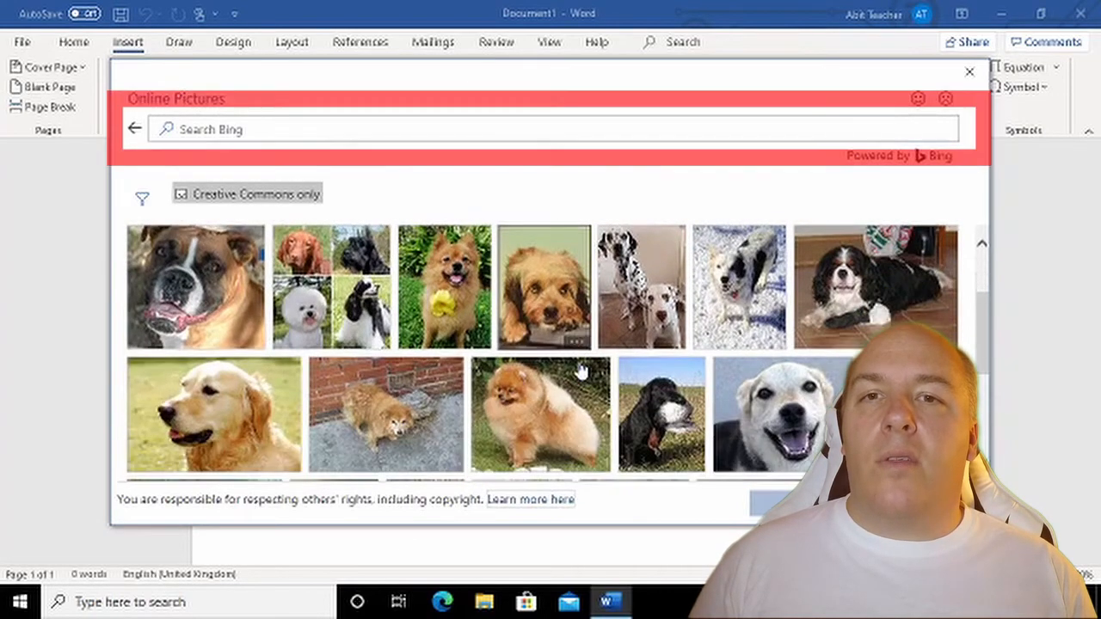
pyautogui.scroll(-3)
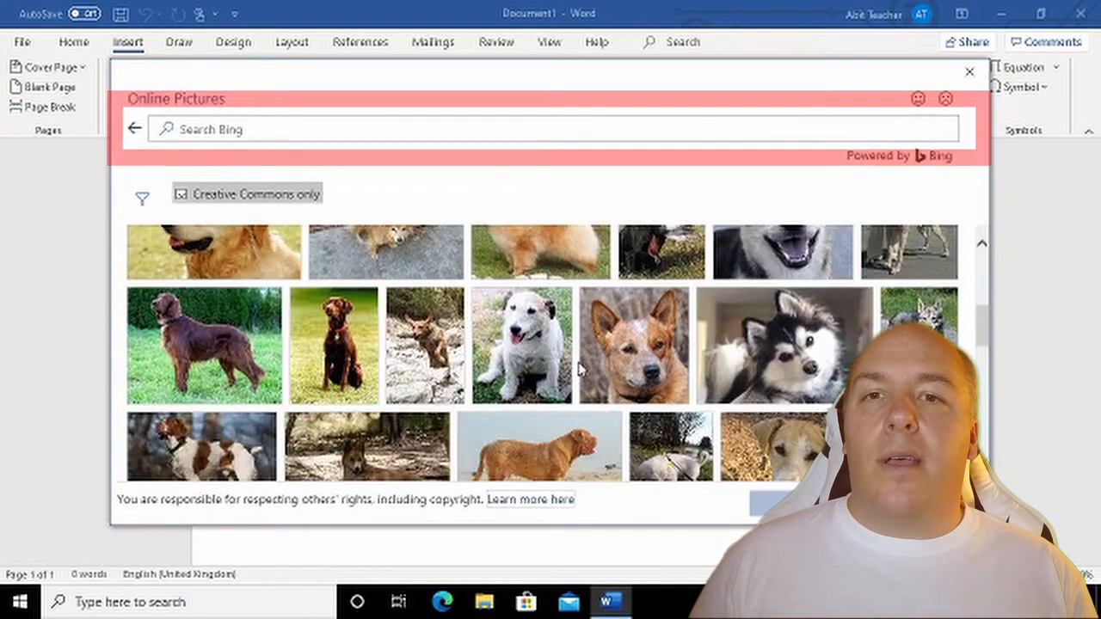
pyautogui.click(781, 344)
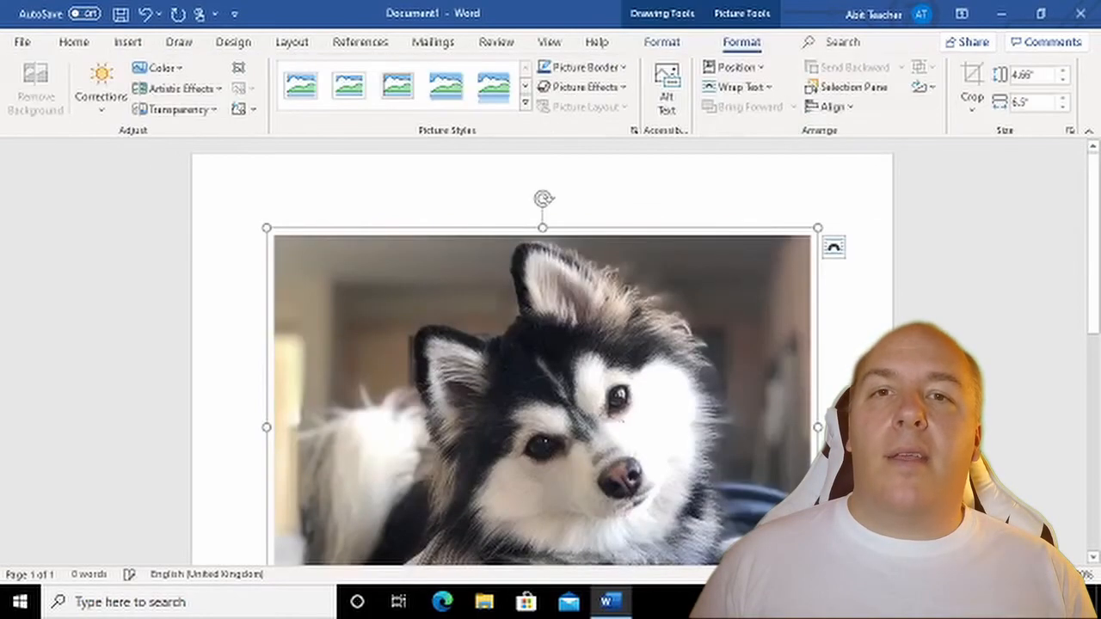
pyautogui.moveTo(817, 427); pyautogui.dragTo(633, 365)
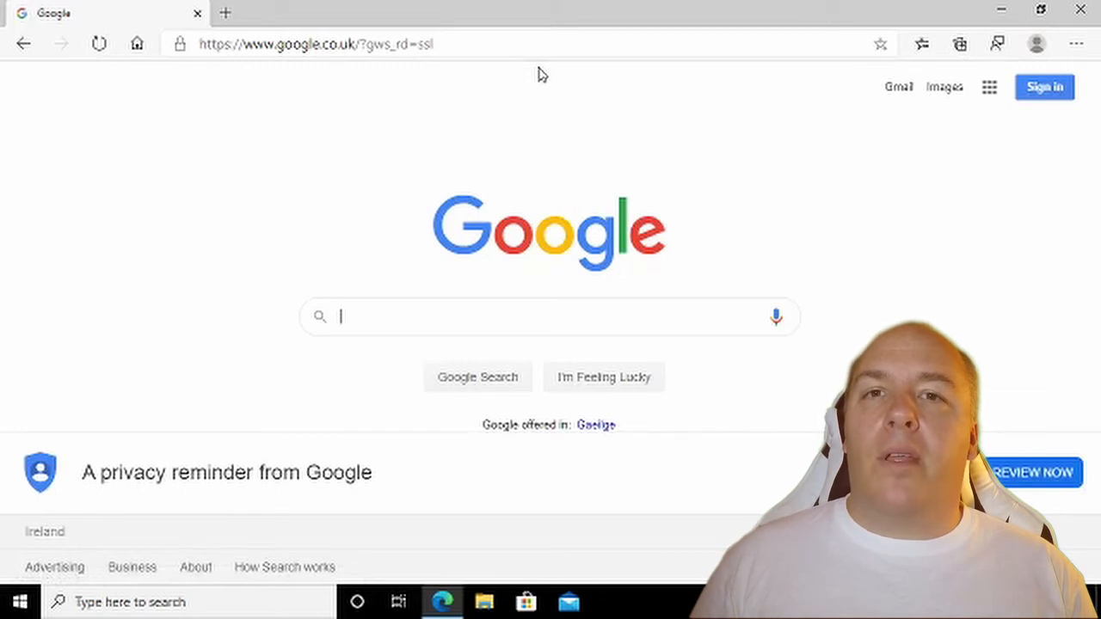
# Search Google Images for 'cougar' and copy the large Wikipedia cougar photo
pyautogui.write('cougar')
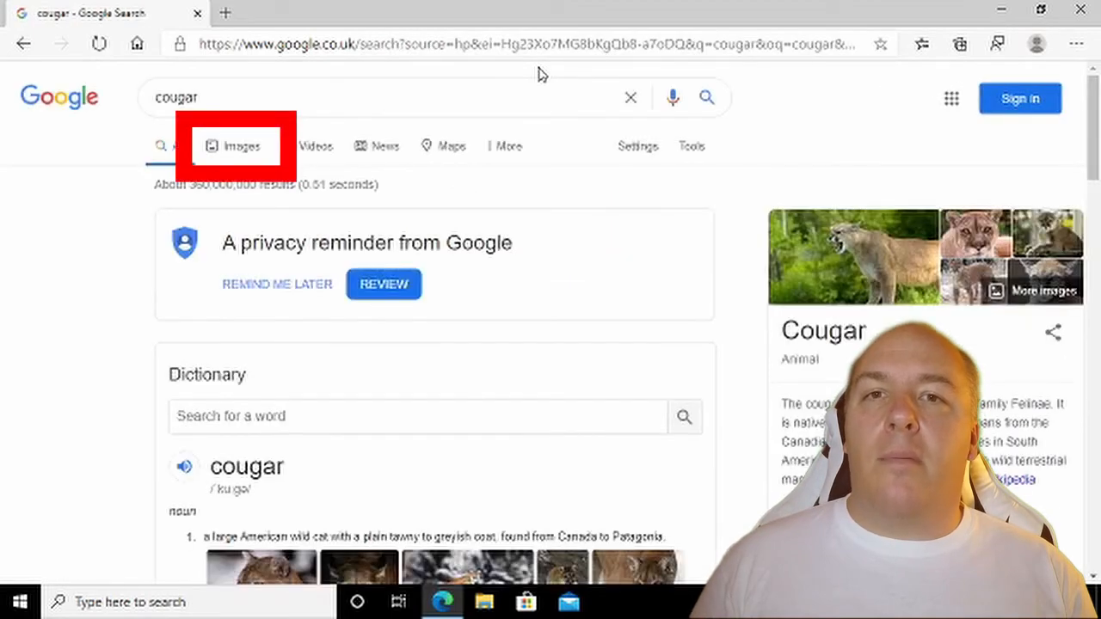
pyautogui.moveTo(448, 213)
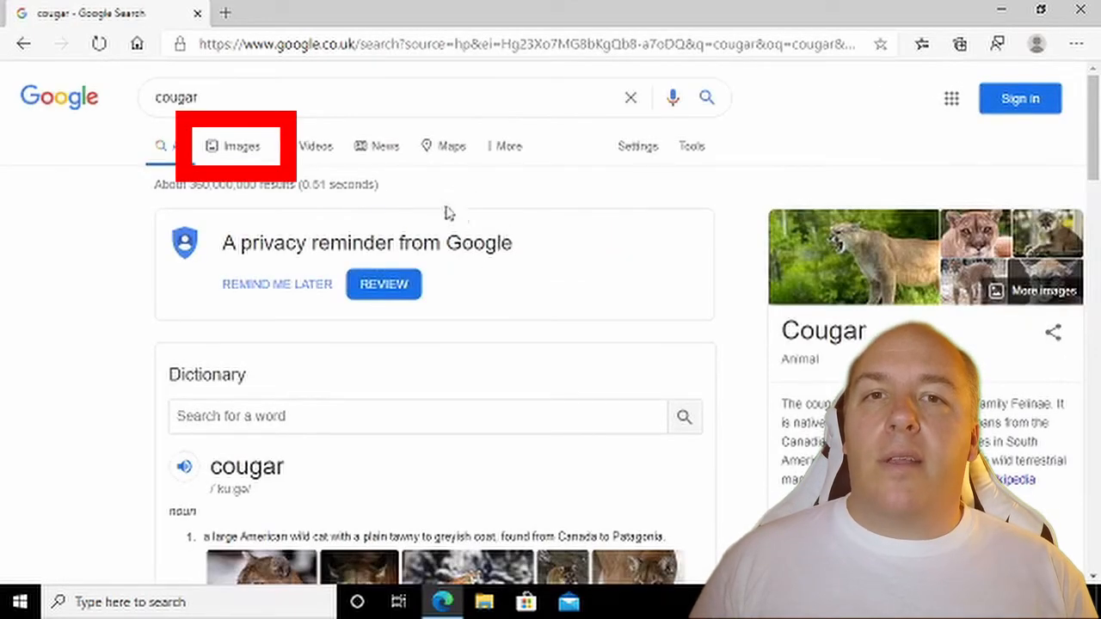
pyautogui.click(243, 145)
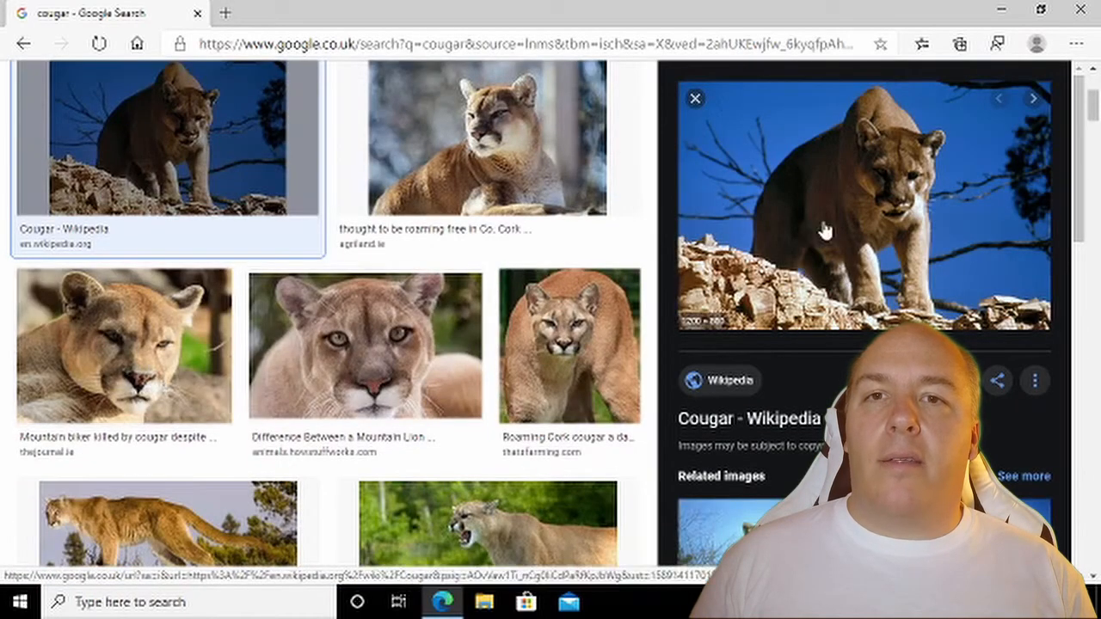
pyautogui.rightClick(823, 228)
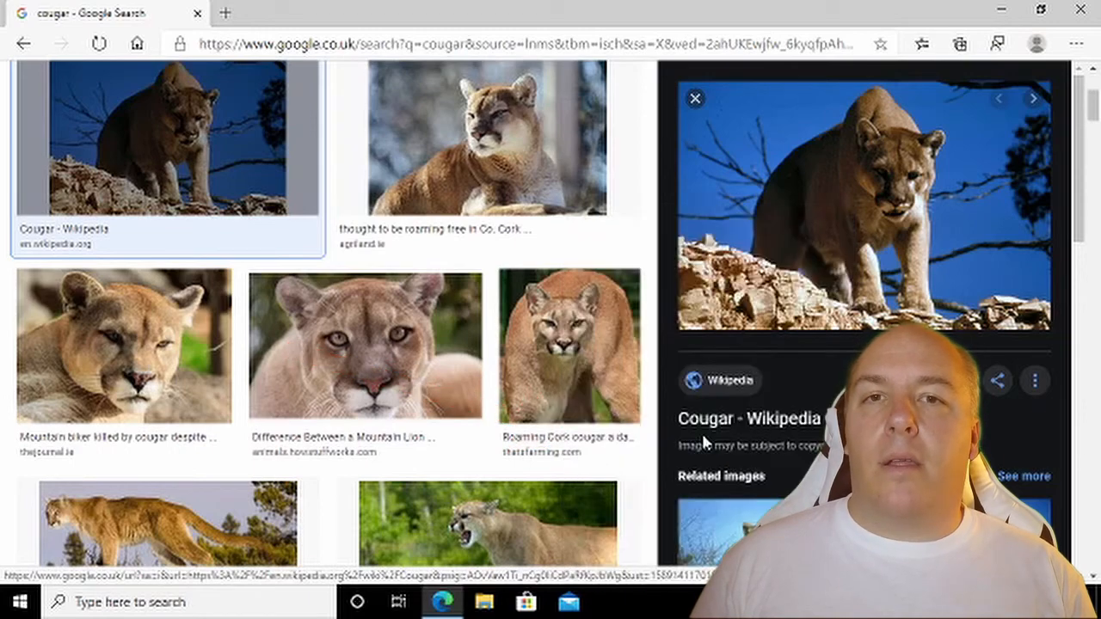
pyautogui.click(609, 602)
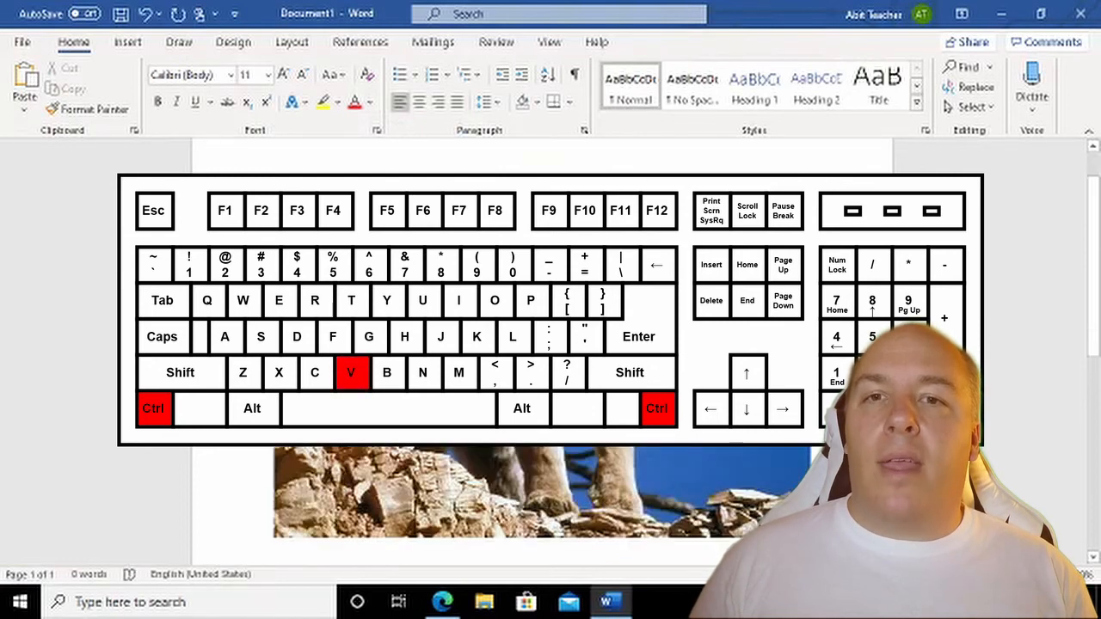
# Paste the copied cougar photo into the Word document with Ctrl+V
pyautogui.press('ctrl+v')
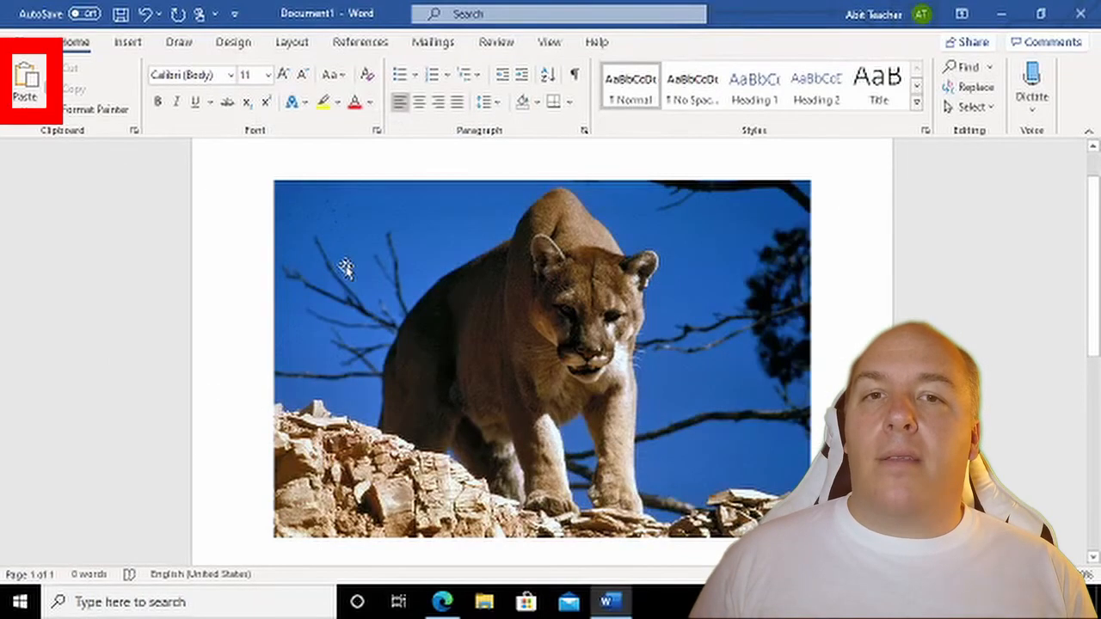
pyautogui.moveTo(653, 404)
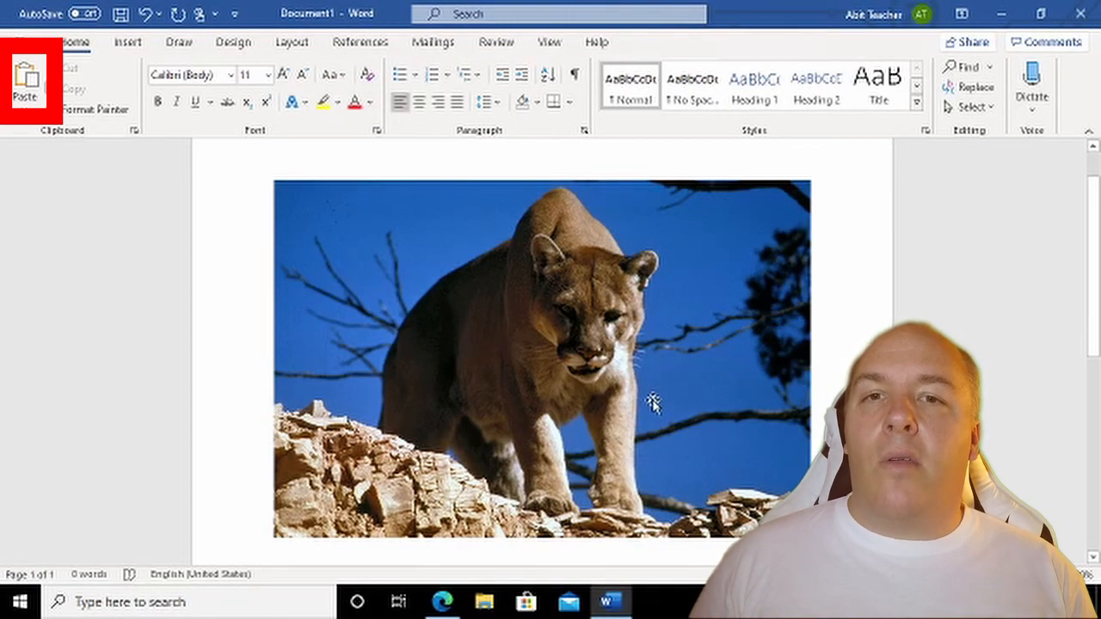
pyautogui.click(542, 362)
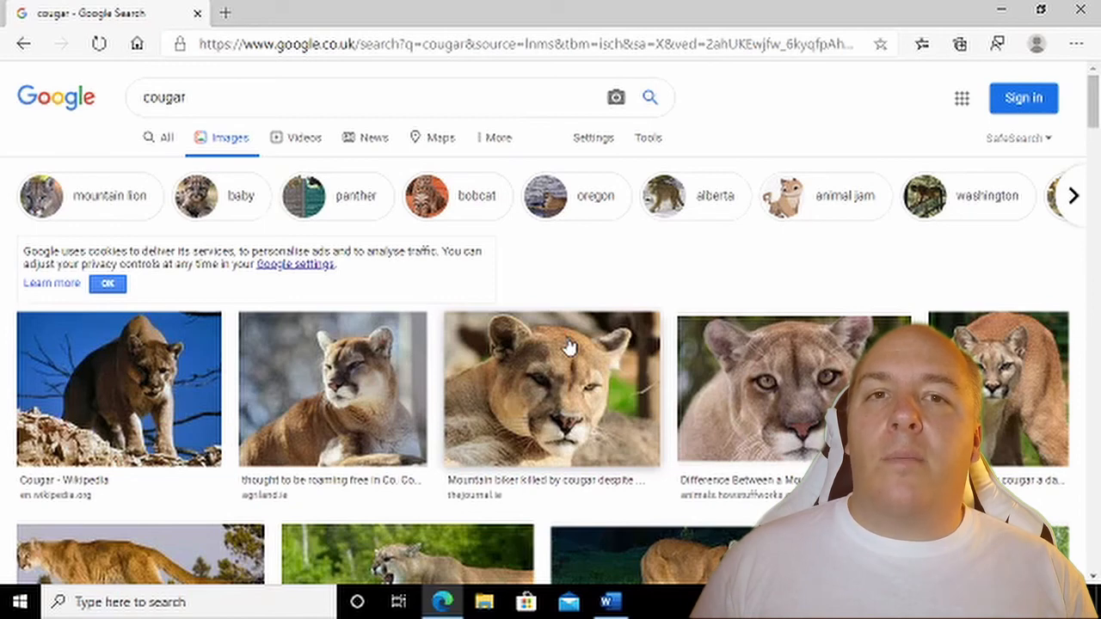
pyautogui.moveTo(561, 345)
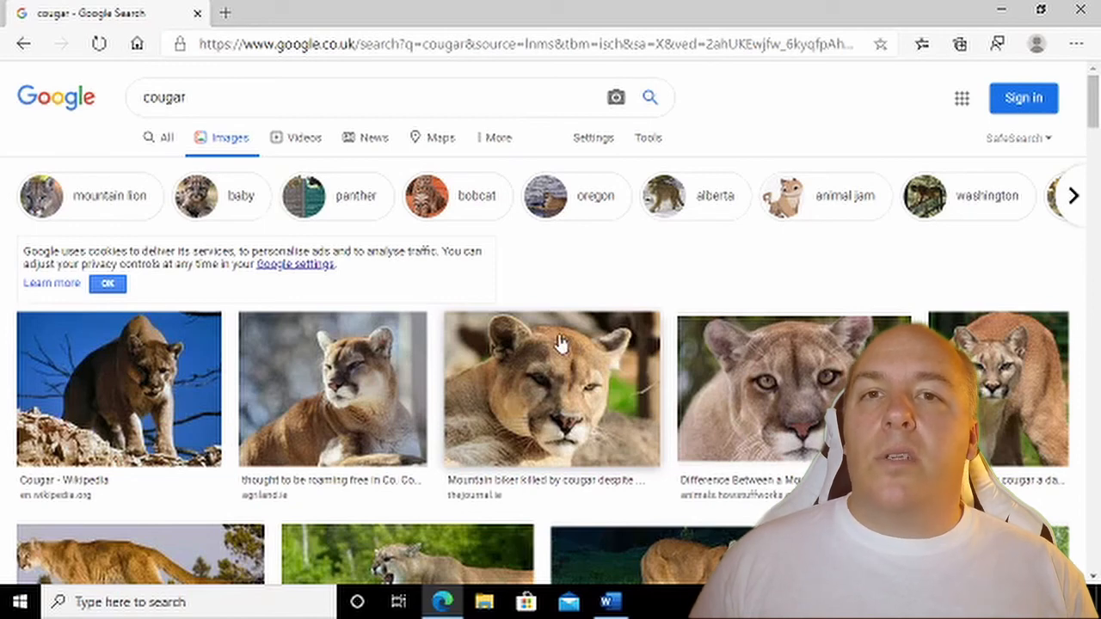
pyautogui.moveTo(502, 255)
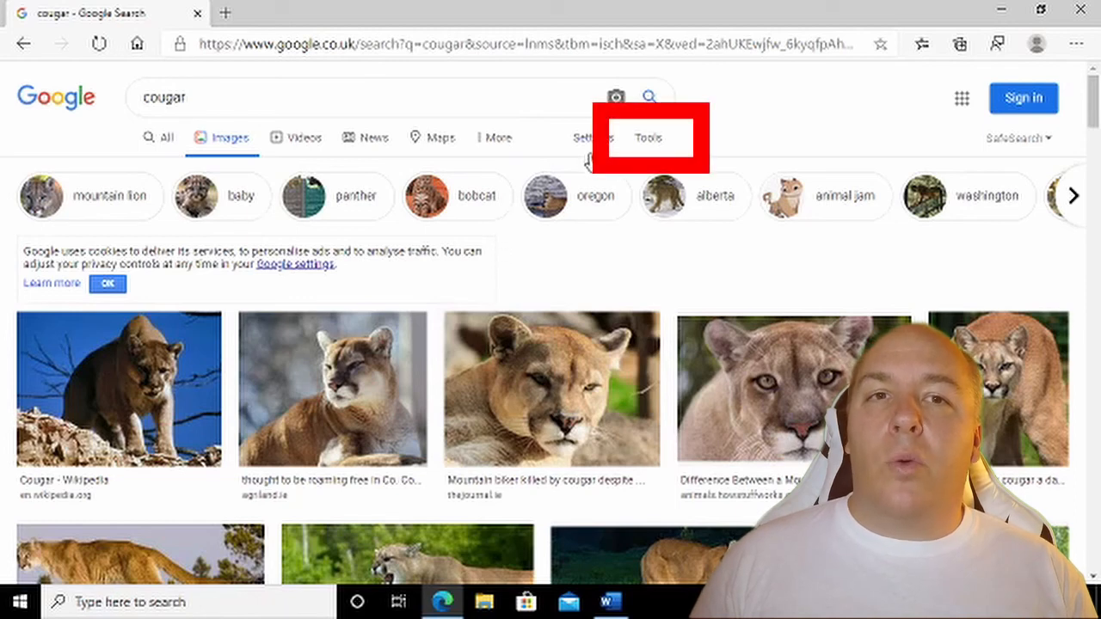
# Filter results via Tools > Usage Rights to non-commercial reuse and preview the cougar lying in grass
pyautogui.click(646, 137)
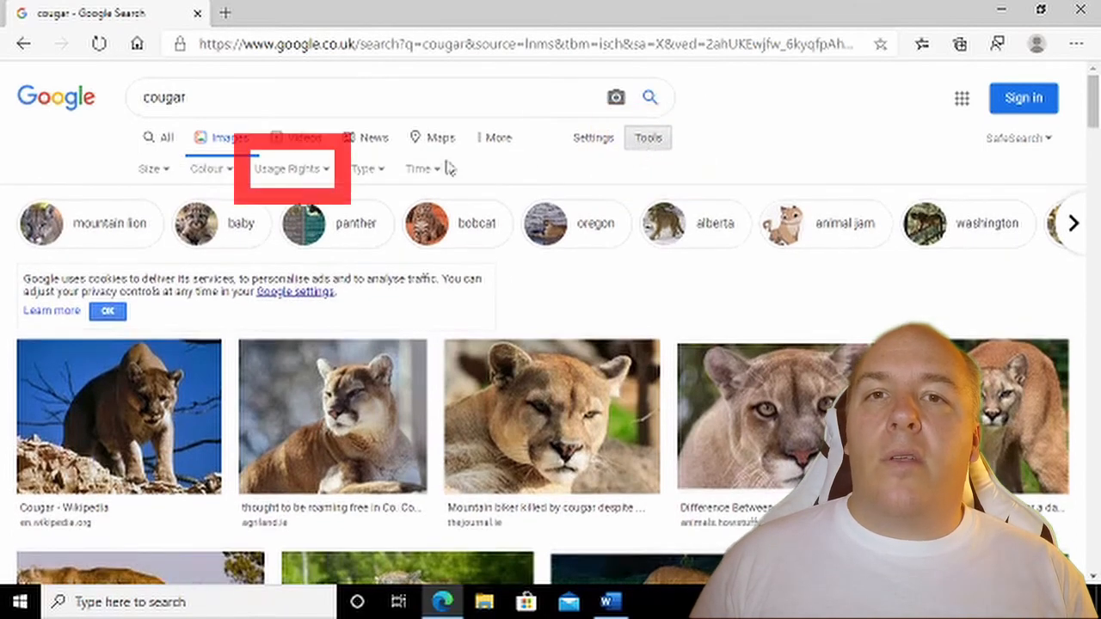
pyautogui.click(291, 169)
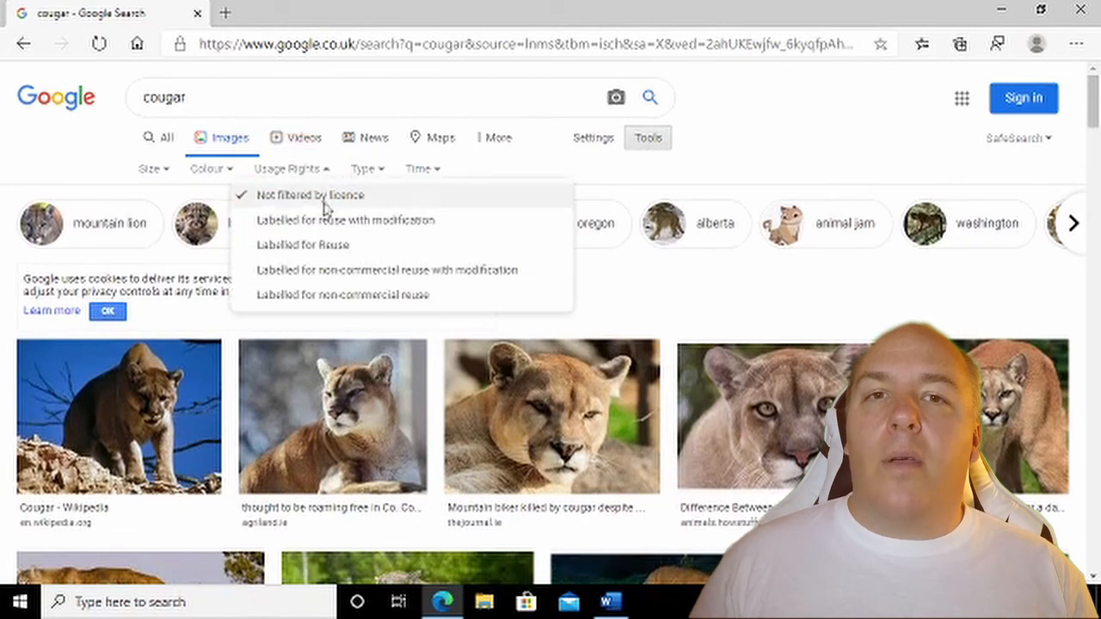
pyautogui.moveTo(354, 284)
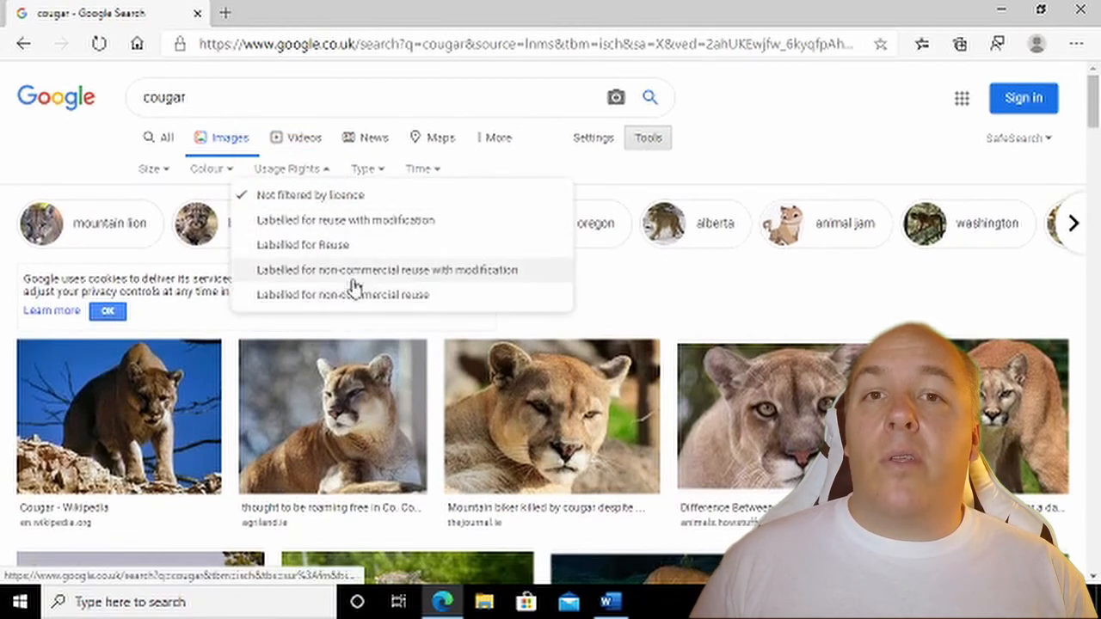
pyautogui.moveTo(382, 232)
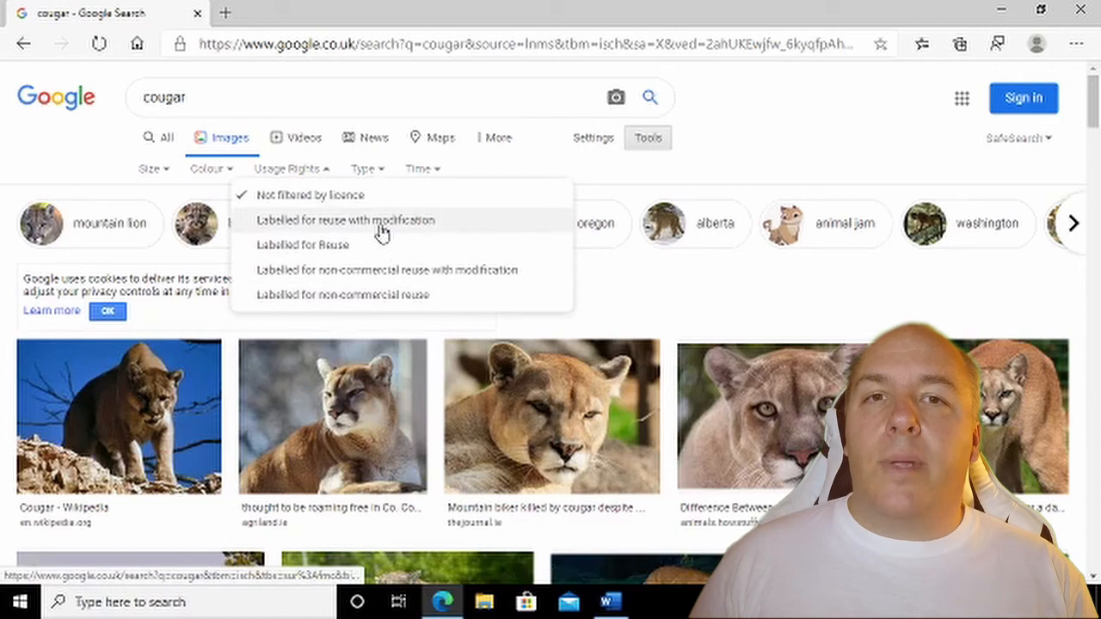
pyautogui.moveTo(383, 296)
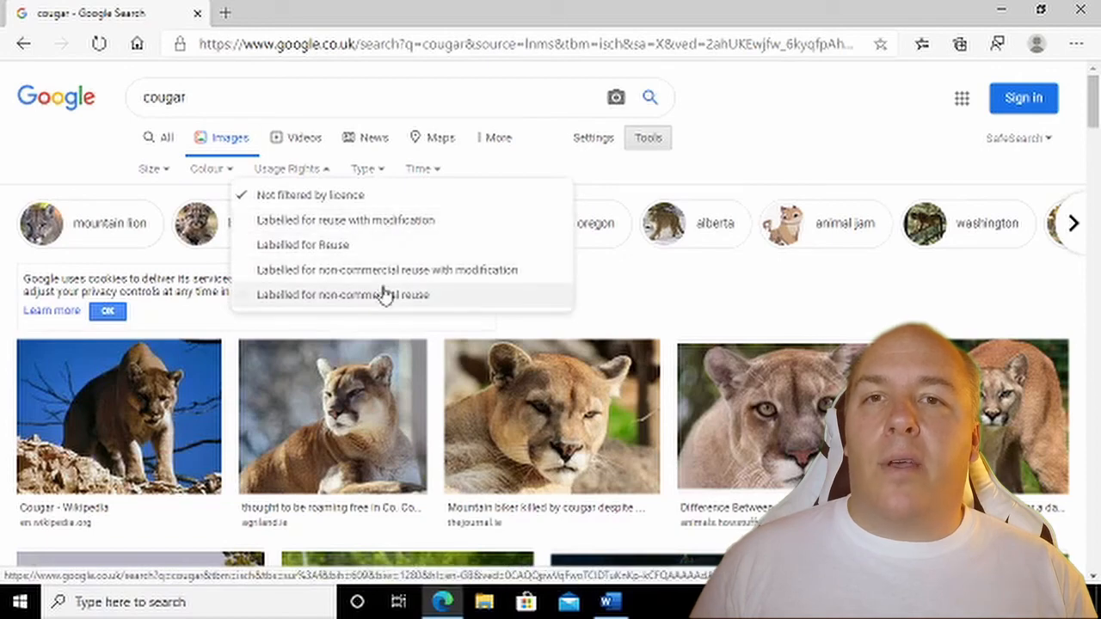
pyautogui.click(342, 296)
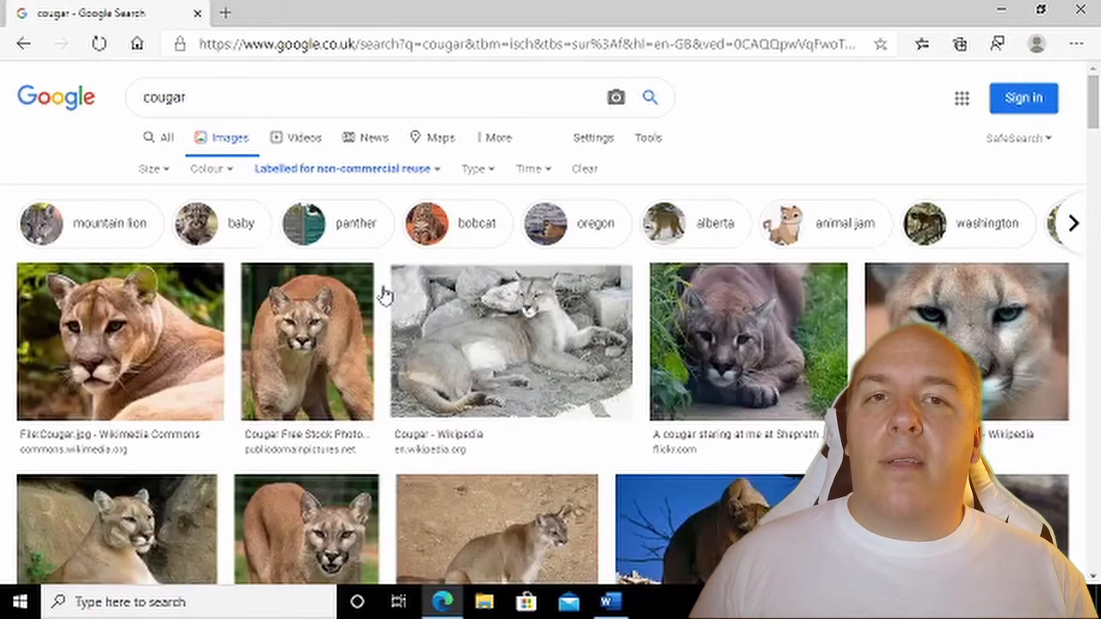
pyautogui.scroll(-3)
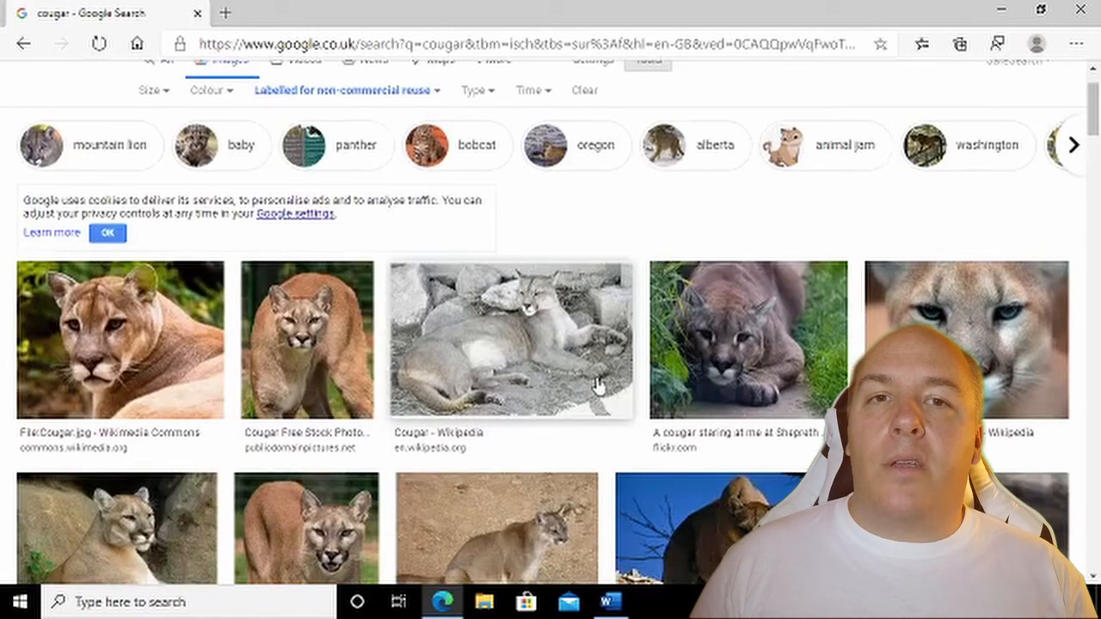
pyautogui.moveTo(702, 365)
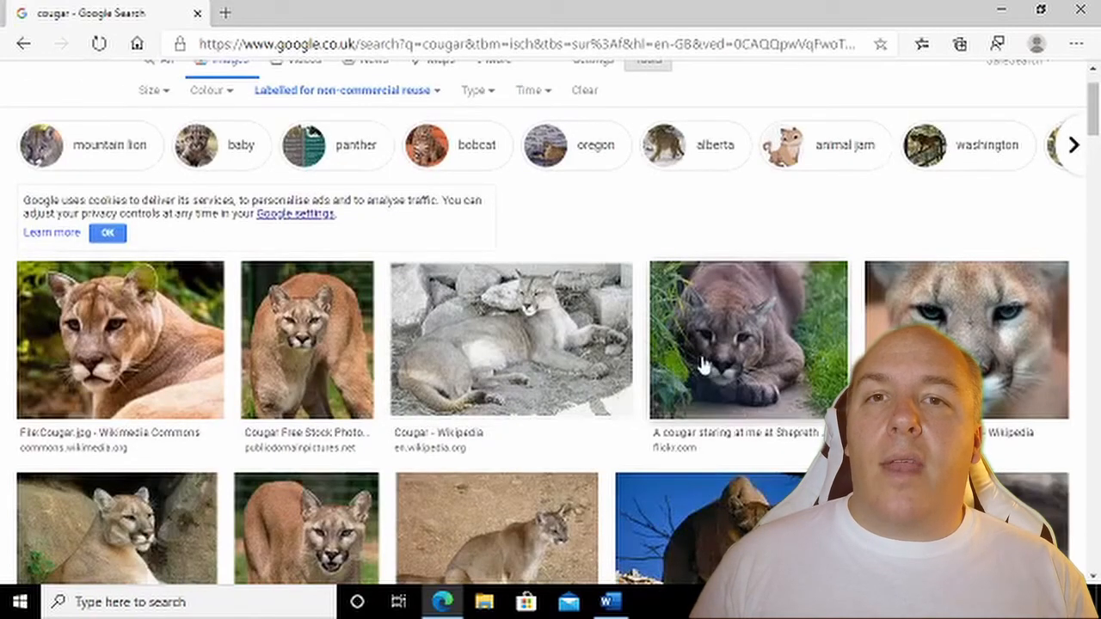
pyautogui.click(747, 341)
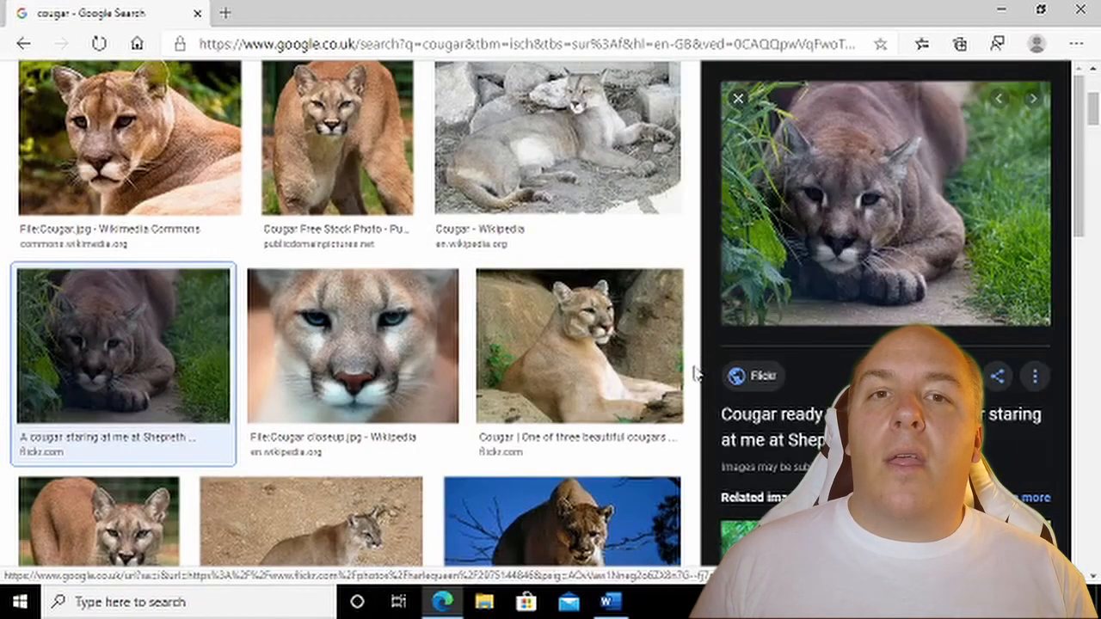